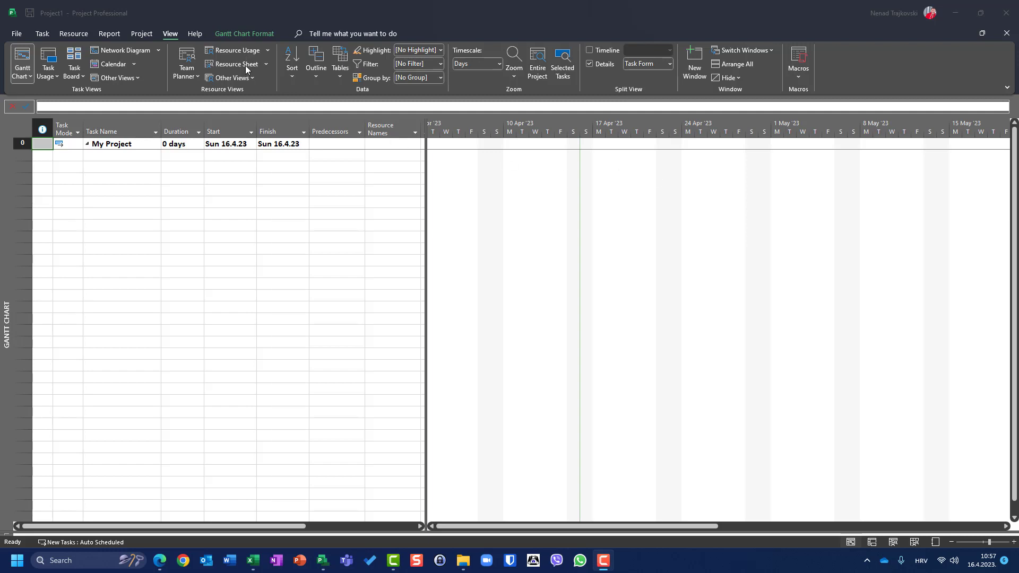
Step: Switch the project view from the Gantt chart to the Resource Sheet
click(237, 64)
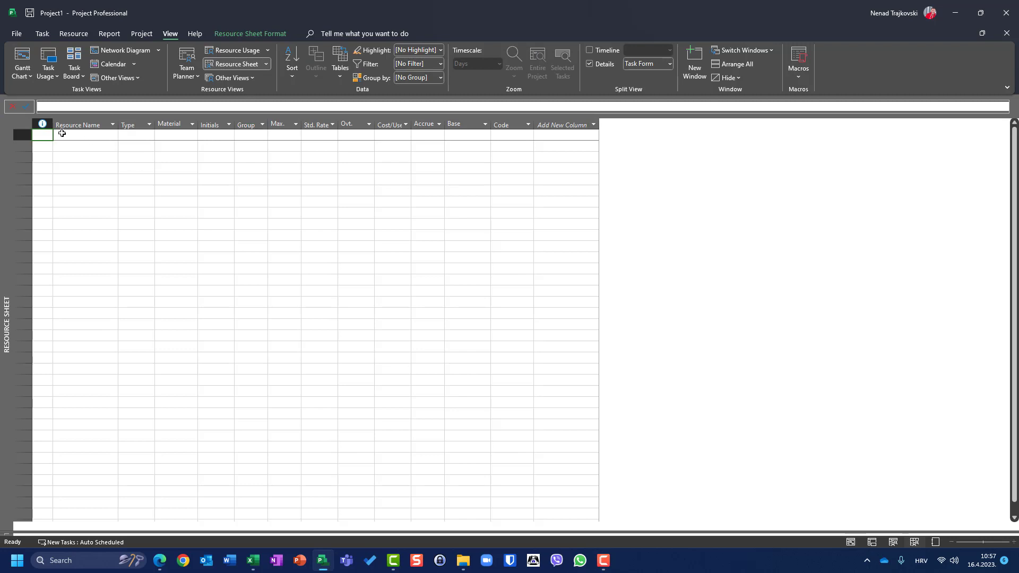
mouse_move(437, 187)
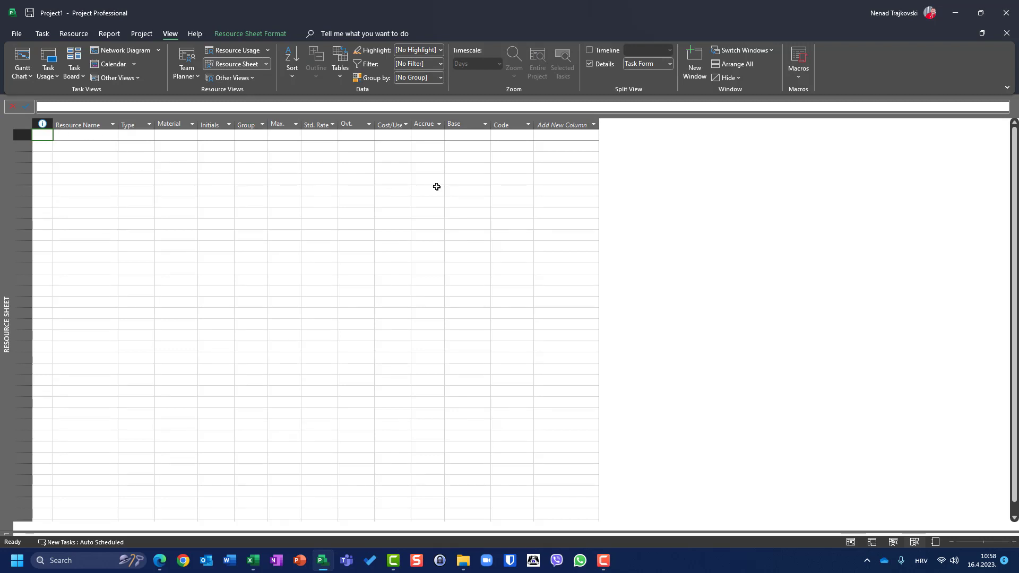
mouse_move(207, 172)
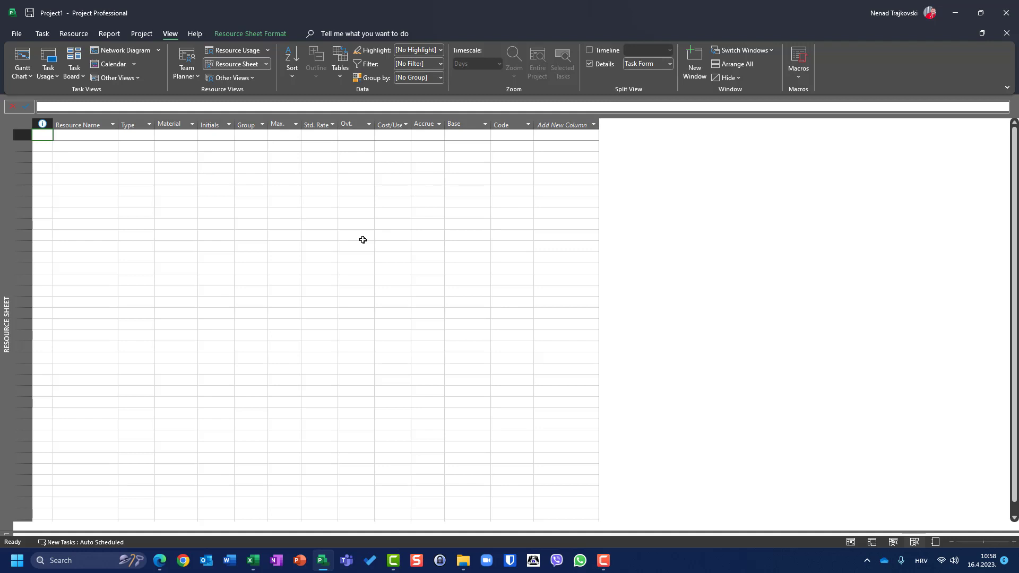
mouse_move(112, 116)
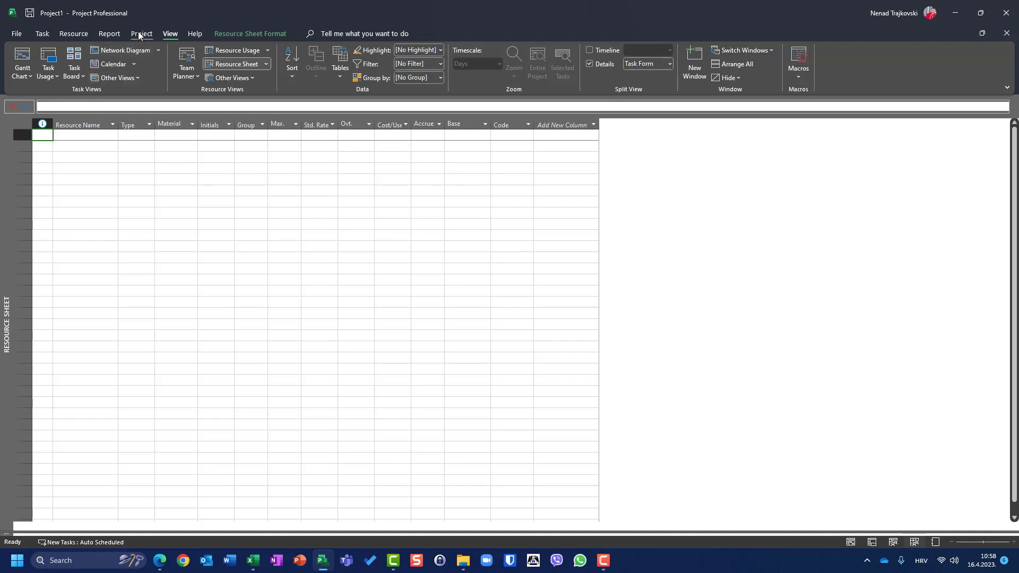
Step: Open the Custom Fields dialog with Resource fields selected and the Text type list shown
click(141, 33)
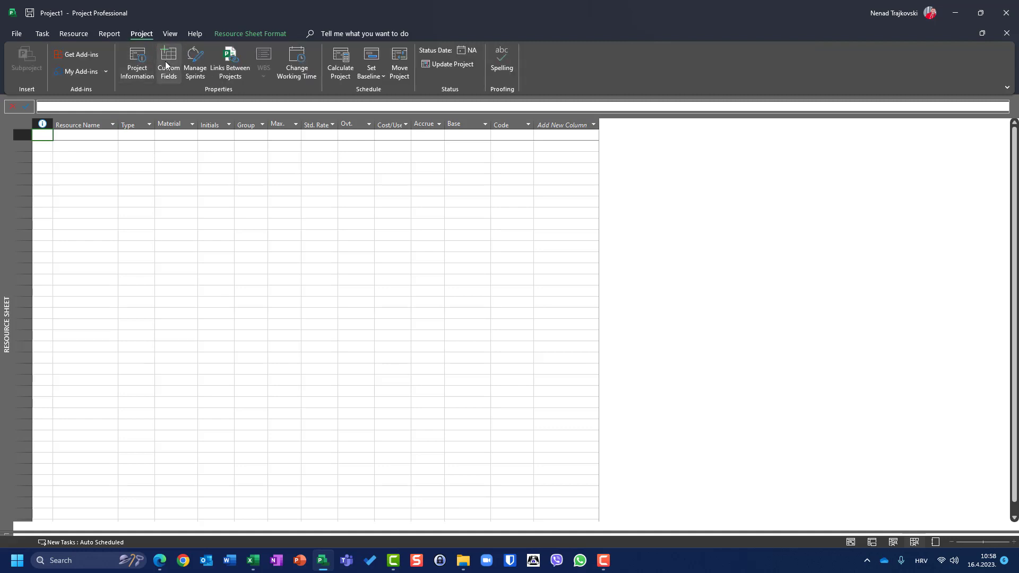
click(168, 63)
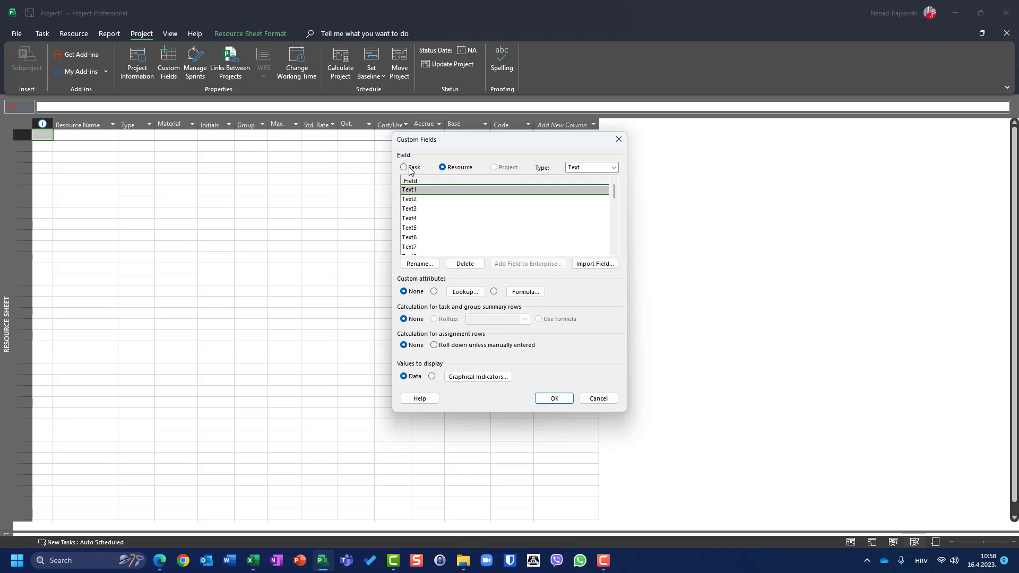
click(404, 168)
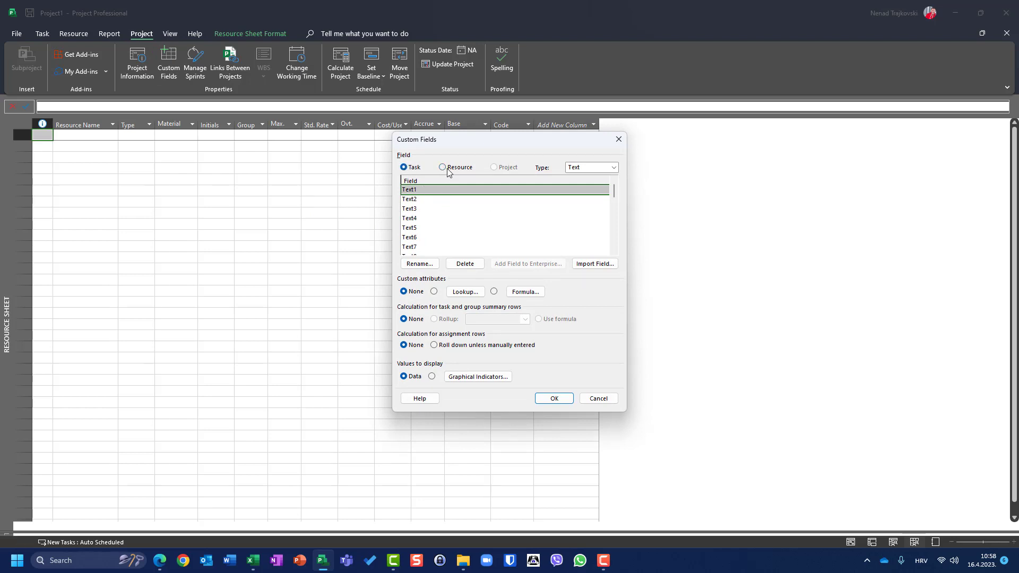
click(442, 167)
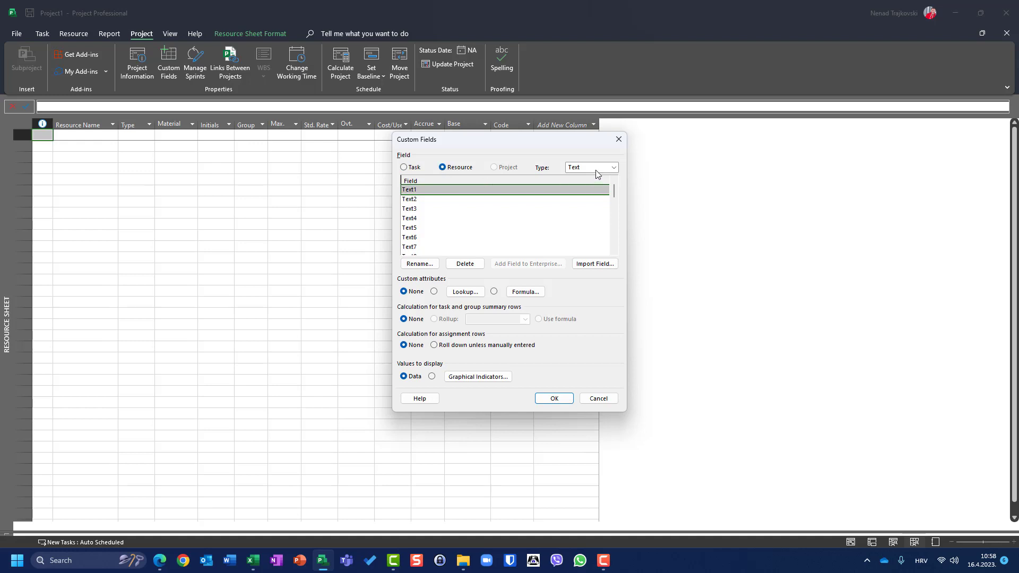
click(611, 168)
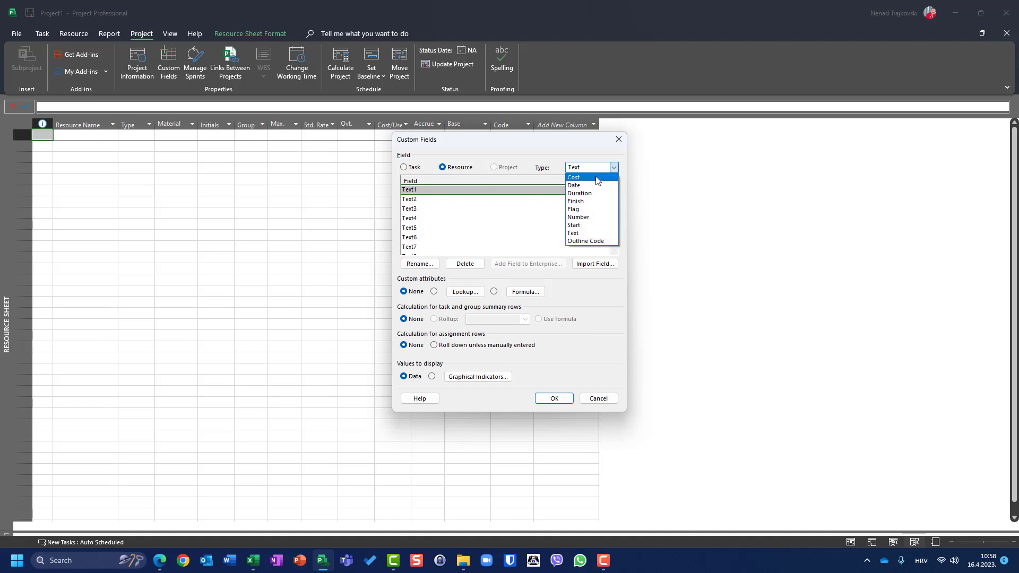
mouse_move(585, 208)
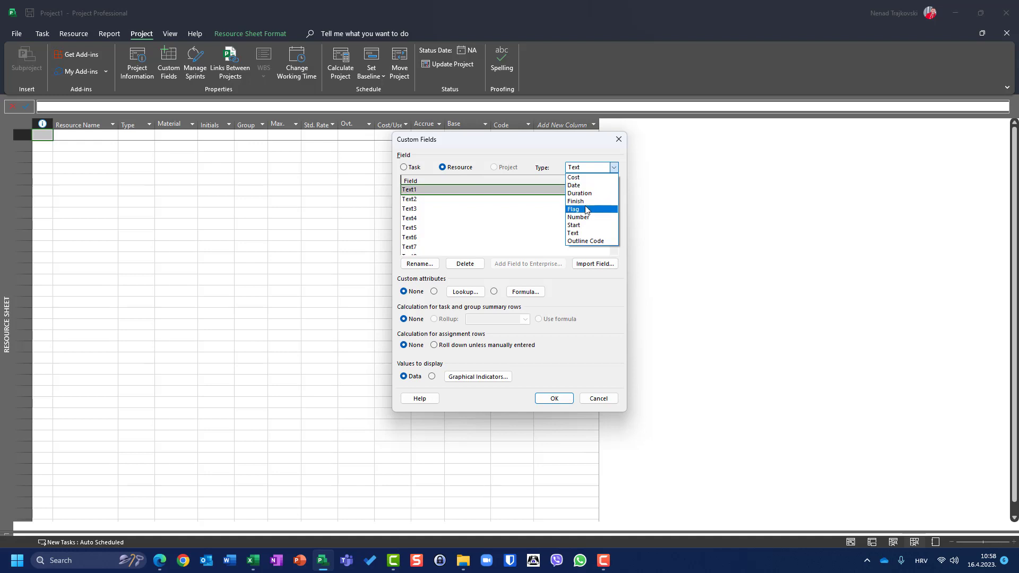
mouse_move(585, 177)
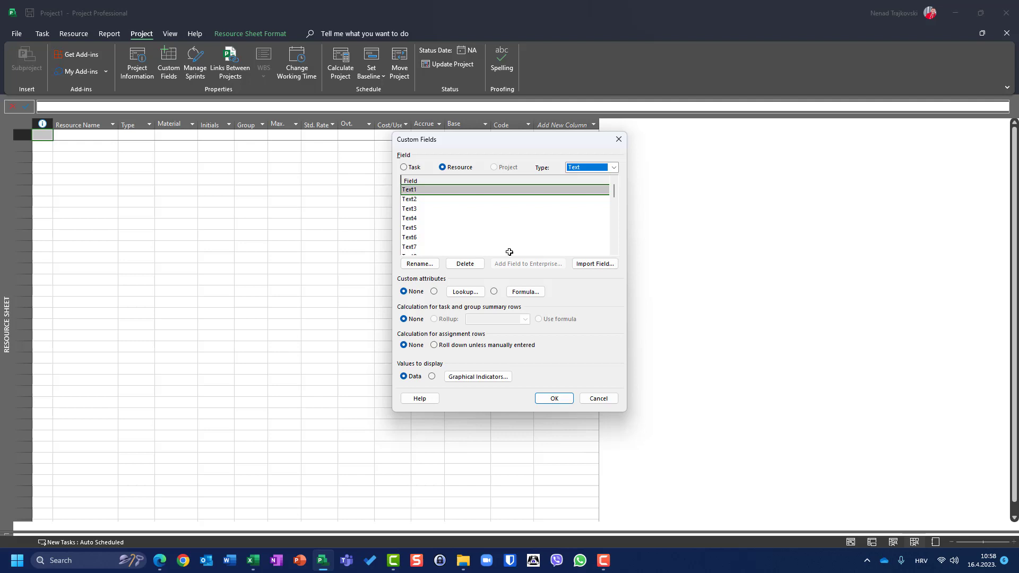
mouse_move(455, 262)
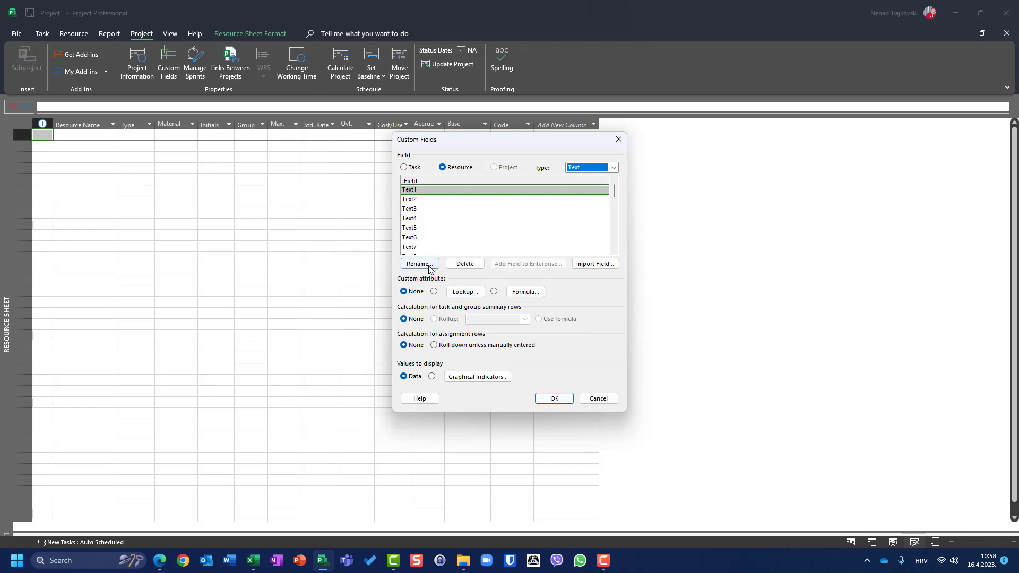
Step: Rename resource field Text1 to 'State' and choose the Lookup custom attribute
click(418, 263)
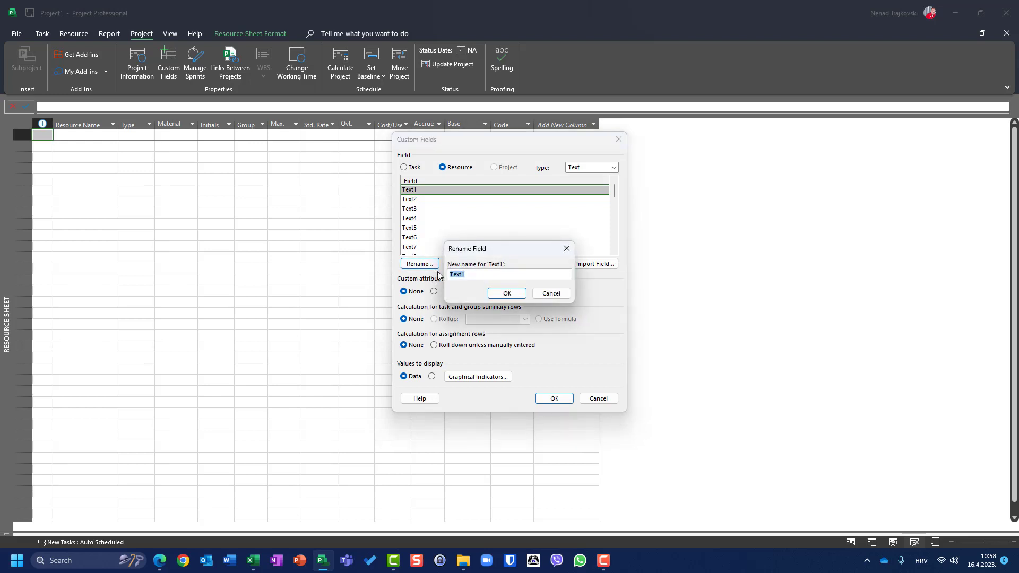
text(S)
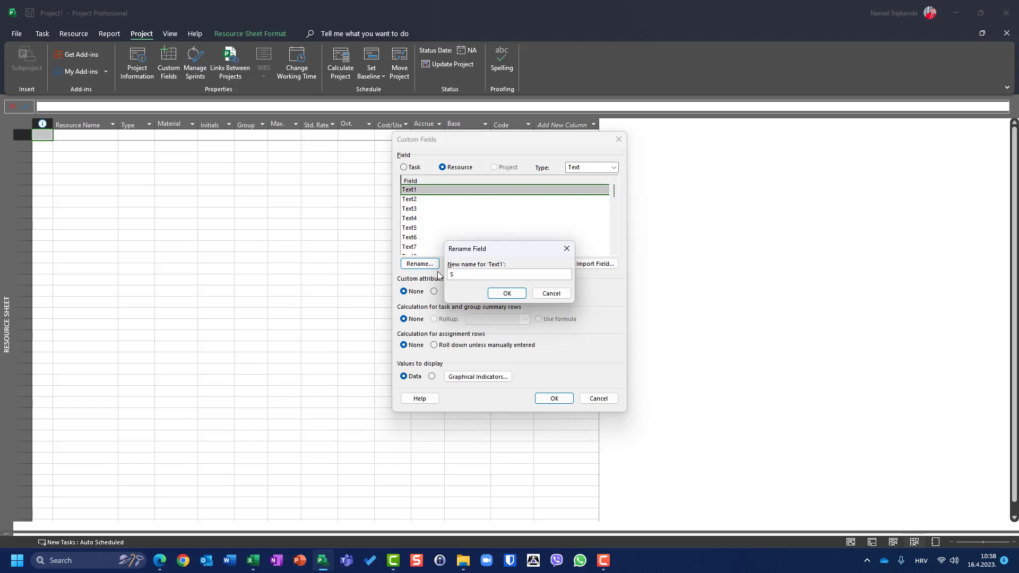
text(tate)
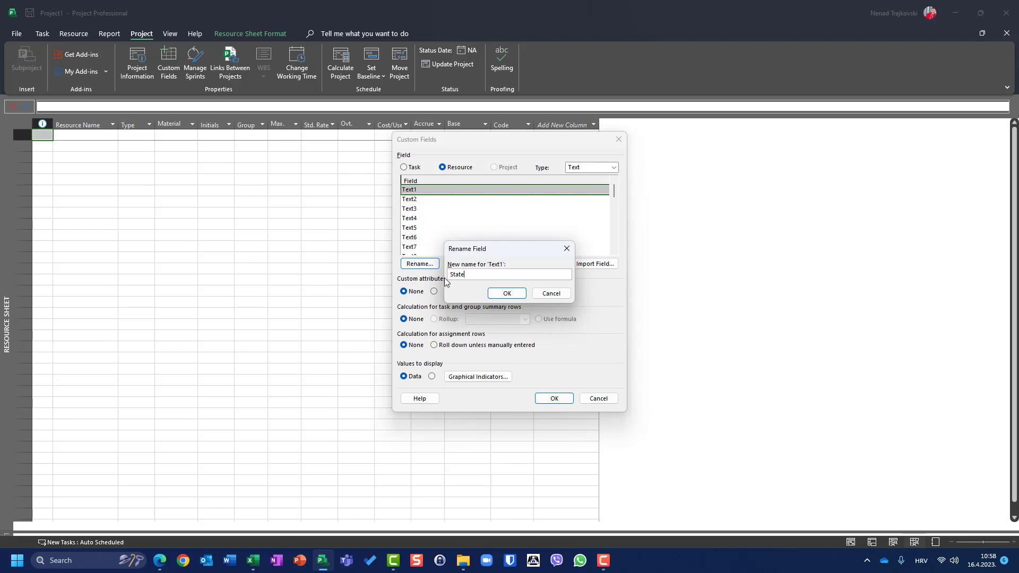
click(507, 293)
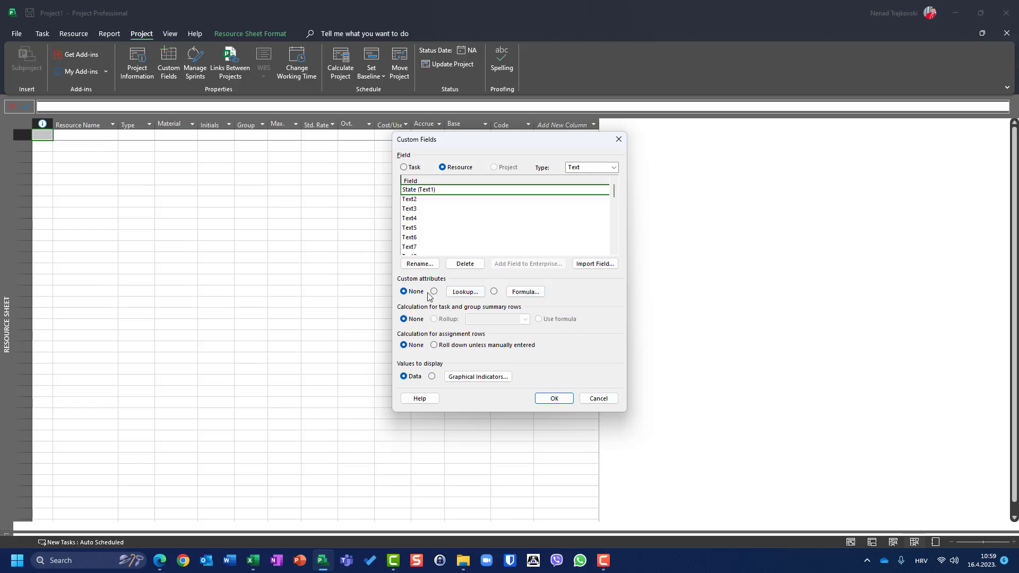
click(433, 291)
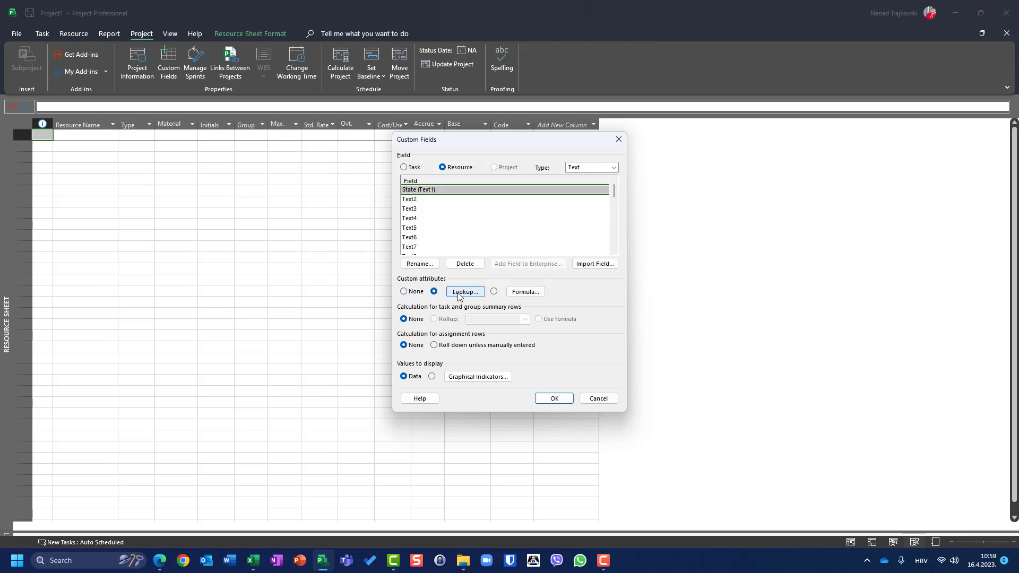
Step: Enter lookup pairs USA/United States, ENG/England and BRA/Brasil for the State field
click(464, 292)
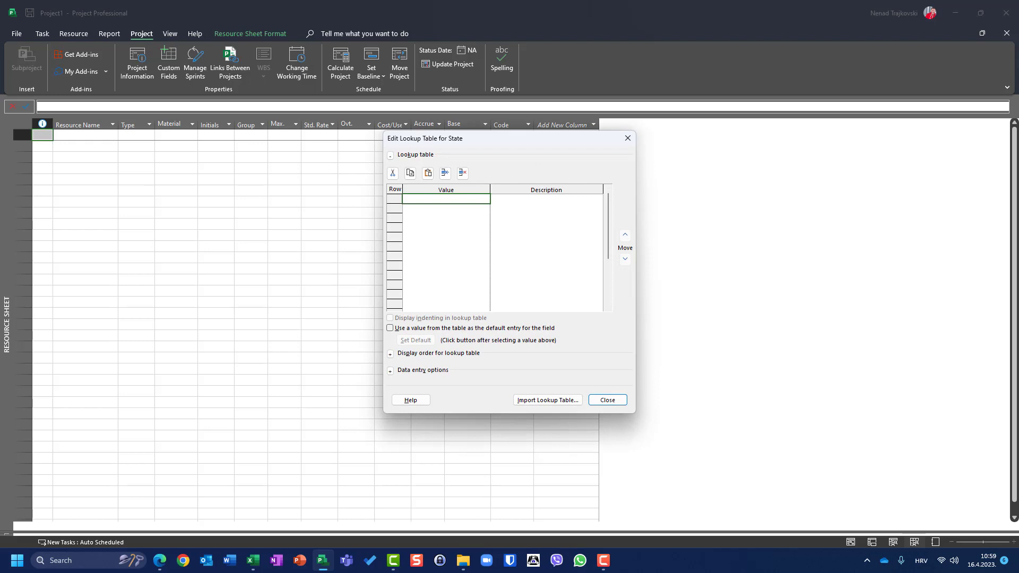
mouse_move(412, 221)
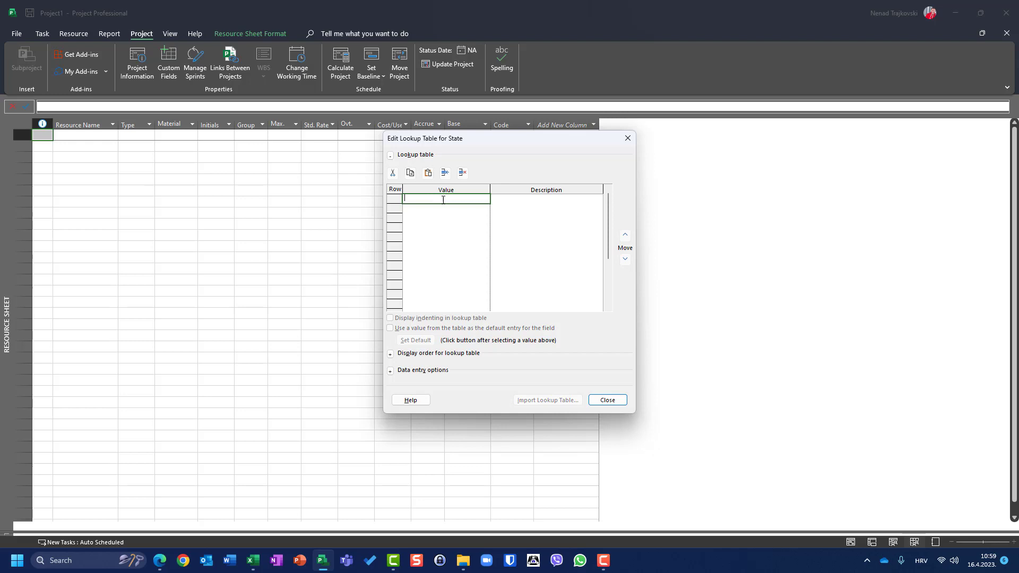
text(USE)
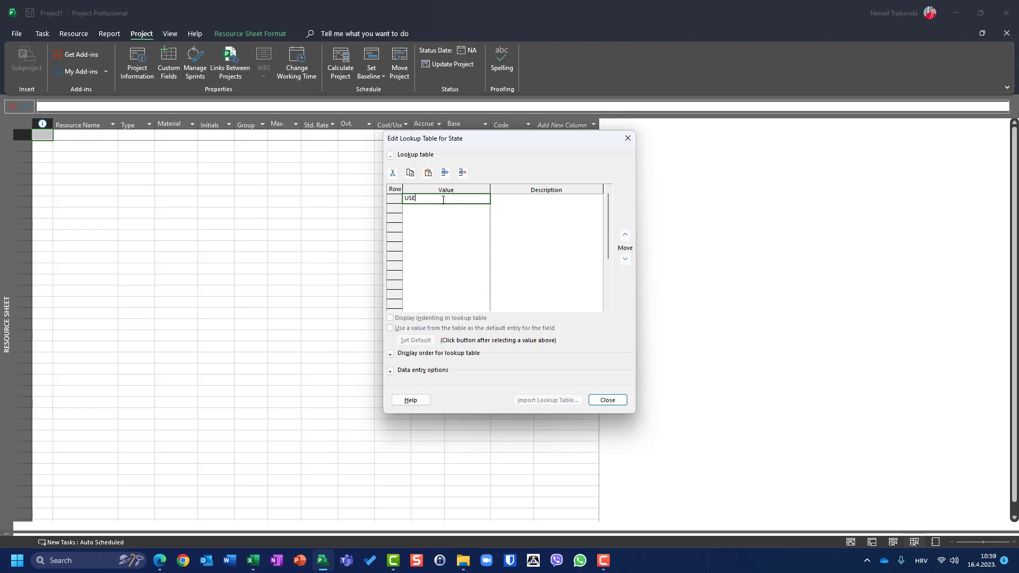
text(A)
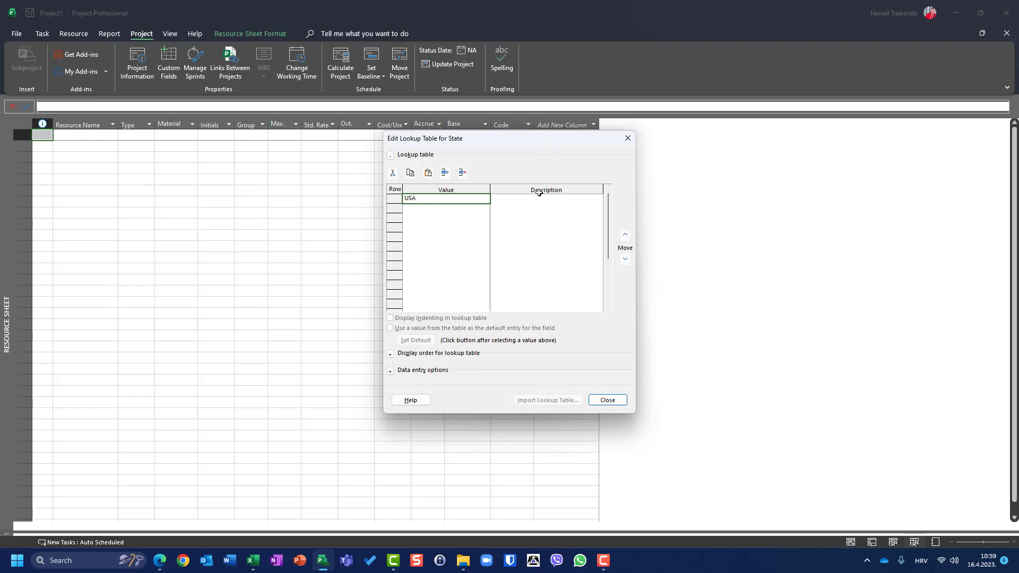
text(U)
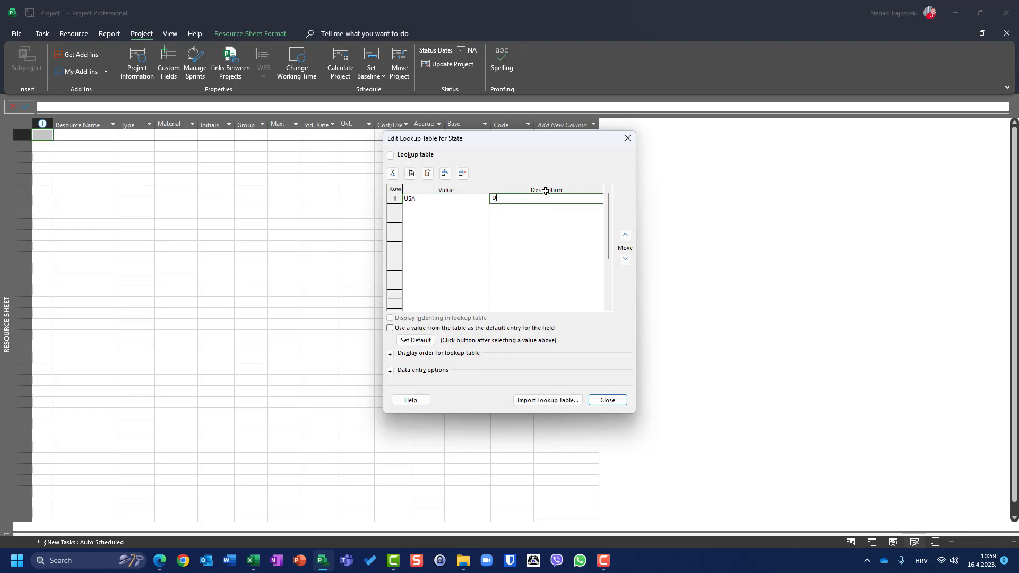
text(nited States)
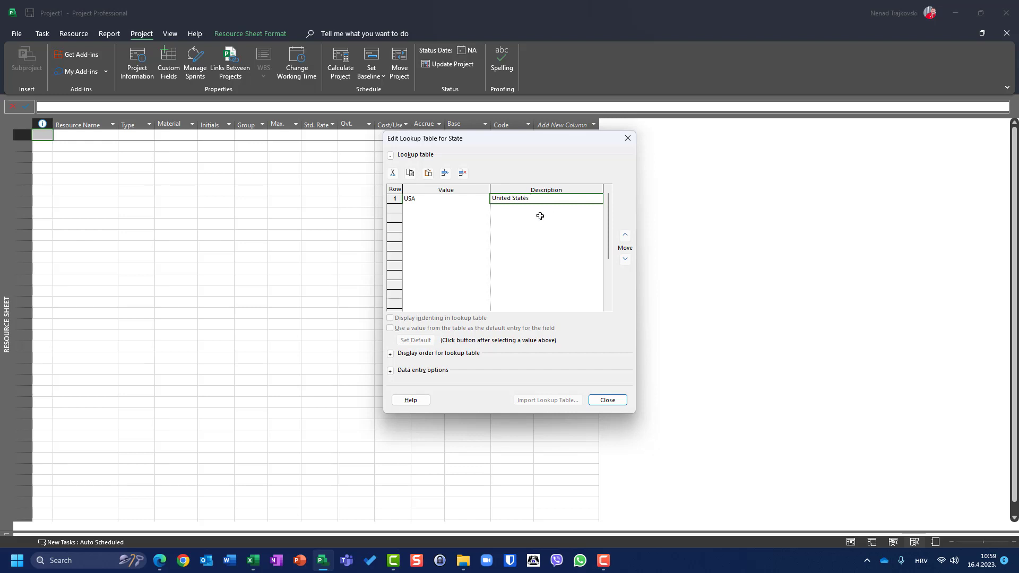
click(446, 208)
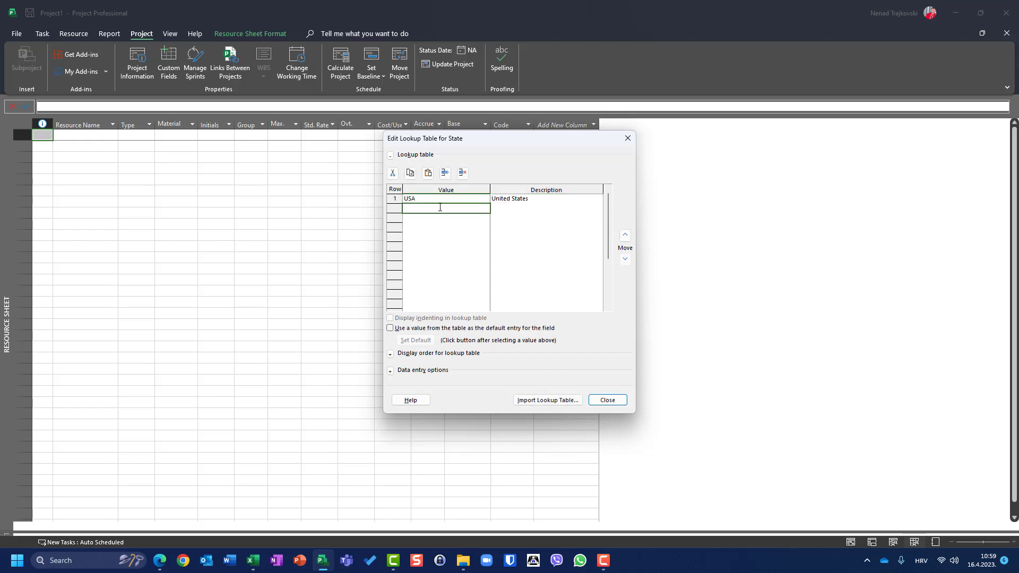
text(ENG)
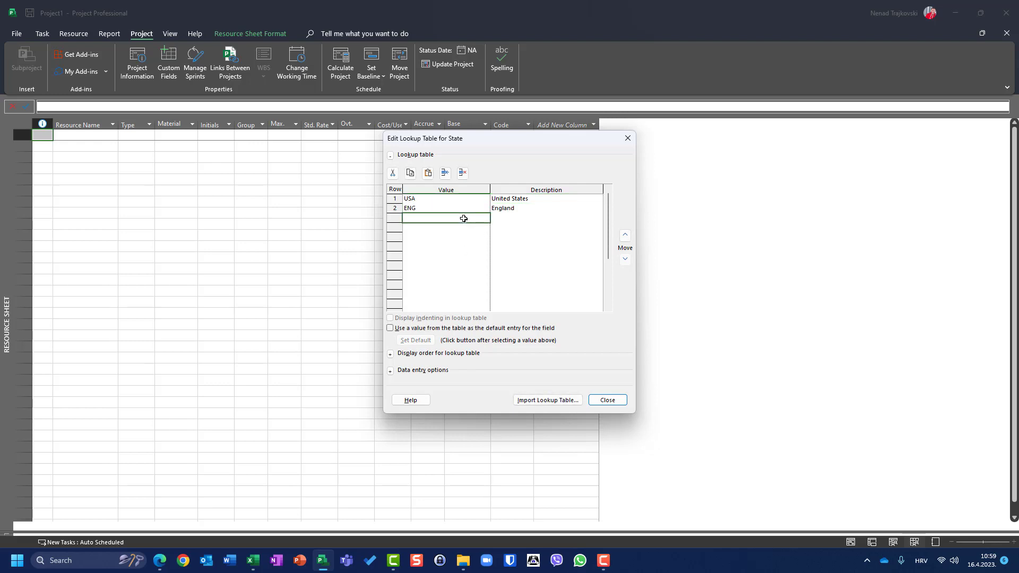
text(BRA)
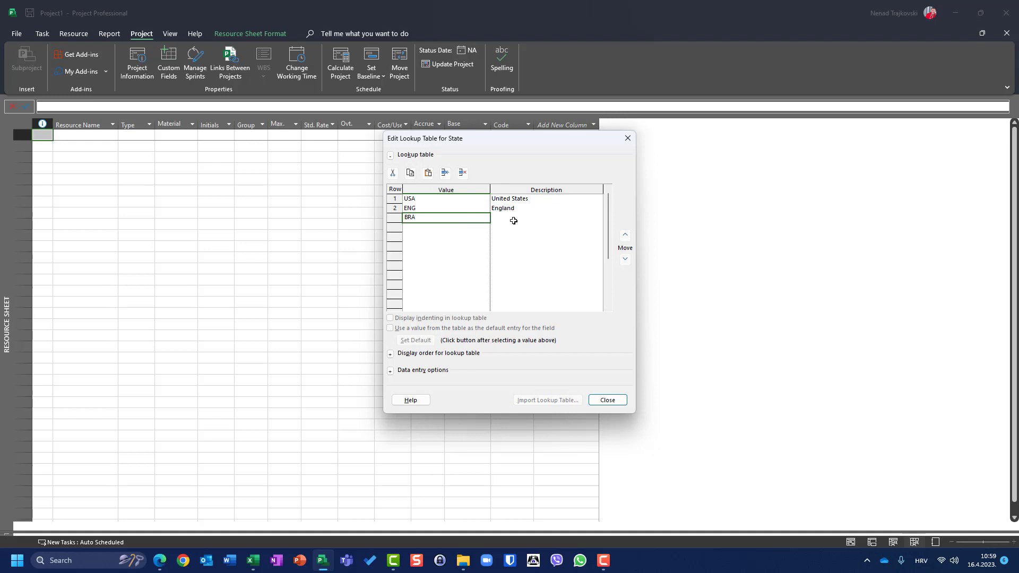
text(Br)
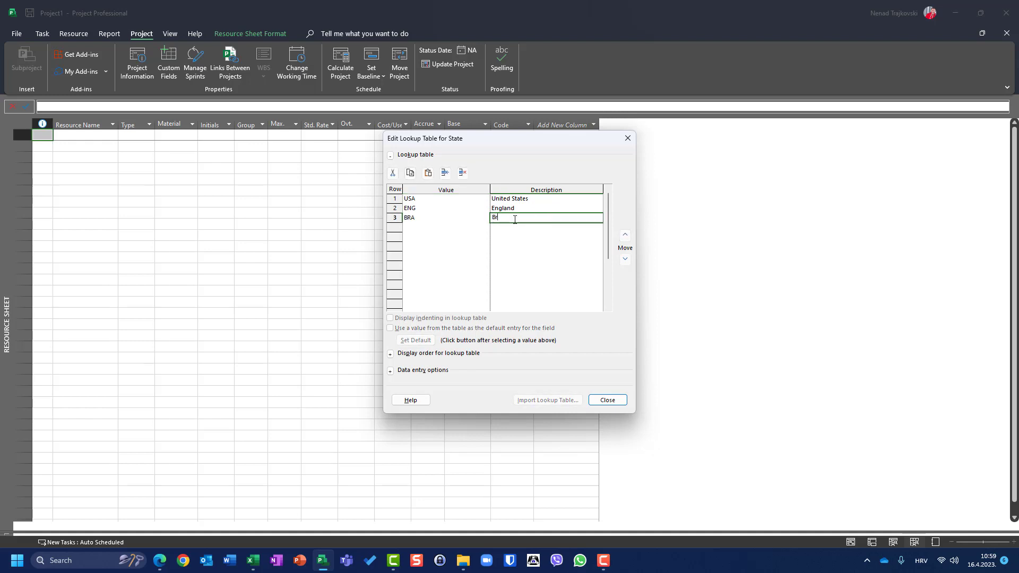
text(asil)
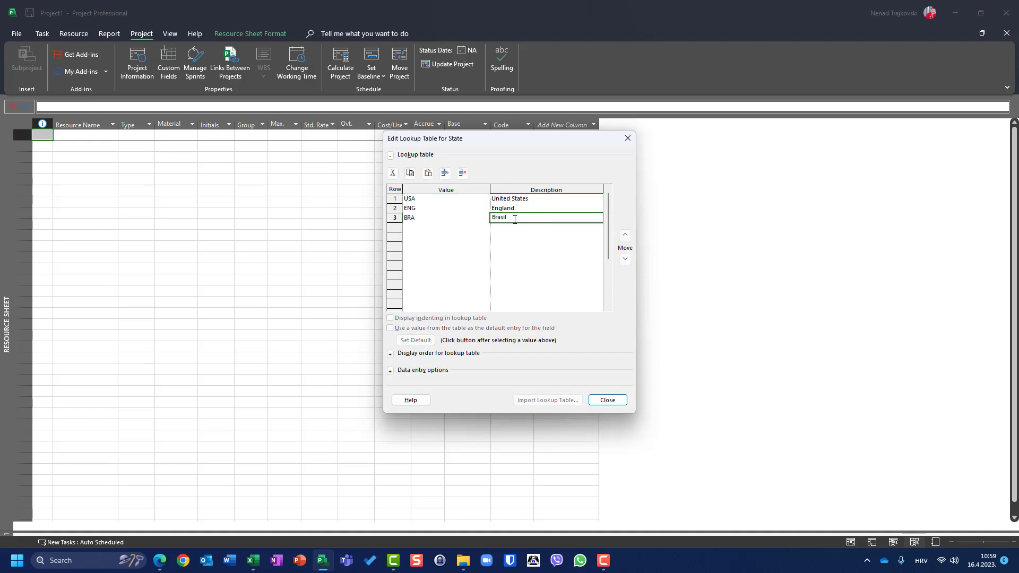
Step: Add CRO/Croatia and FRA/France as new rows in the State lookup table
click(445, 228)
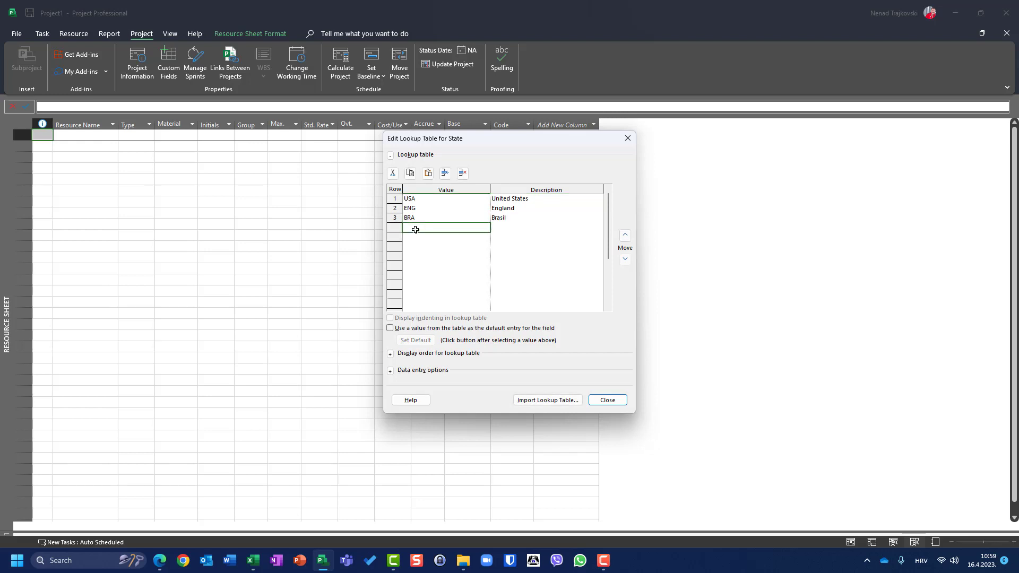
text(CRO)
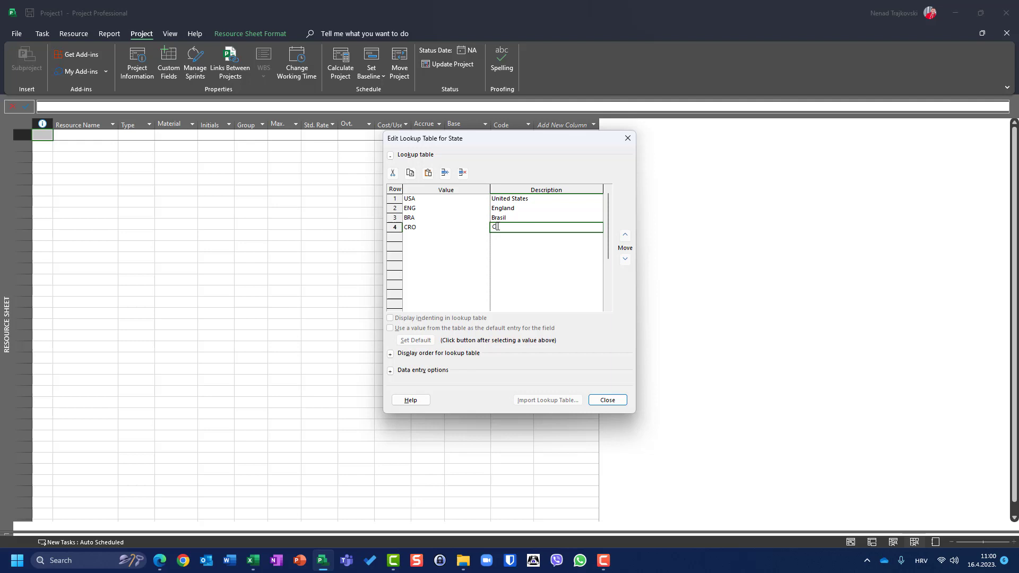
text(Croatia)
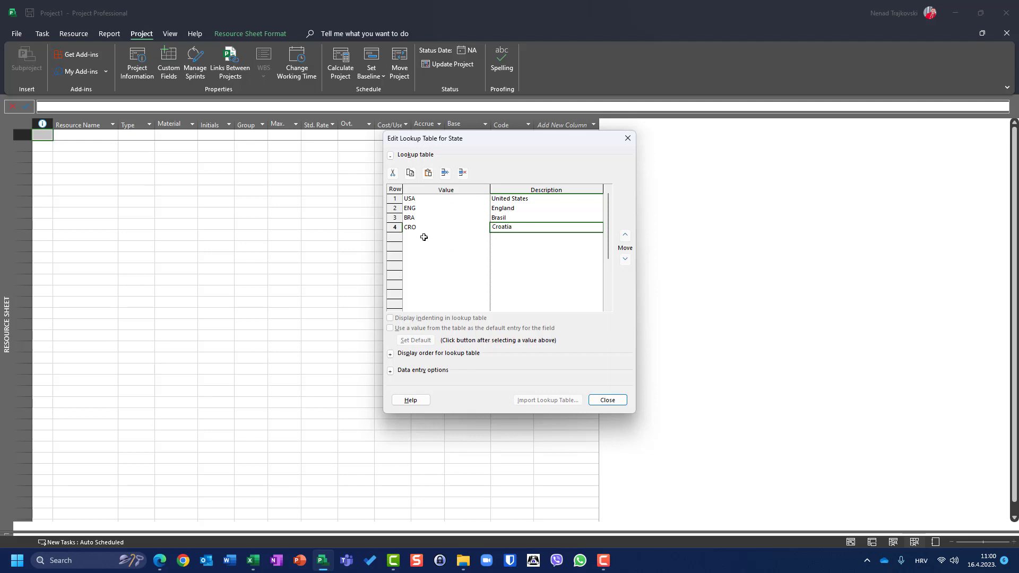
text(FRA)
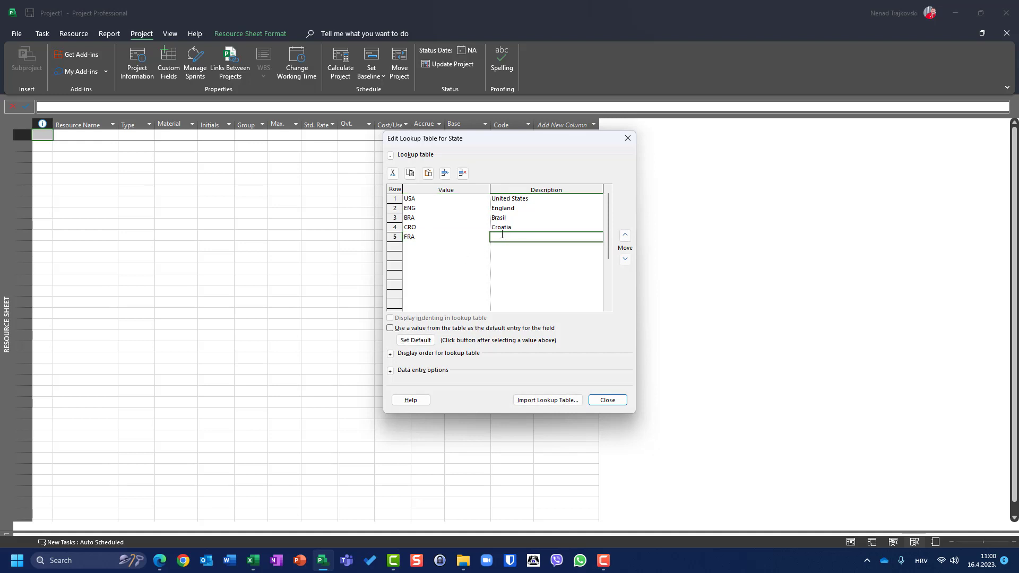
text(France)
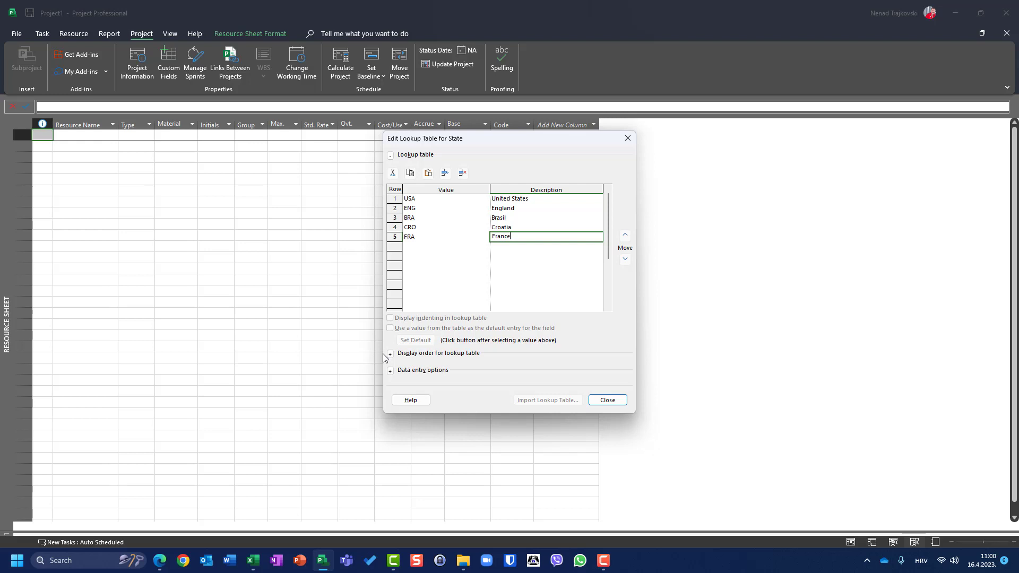
Step: Expand display order and data entry options, and choose Sort ascending for State values
click(389, 353)
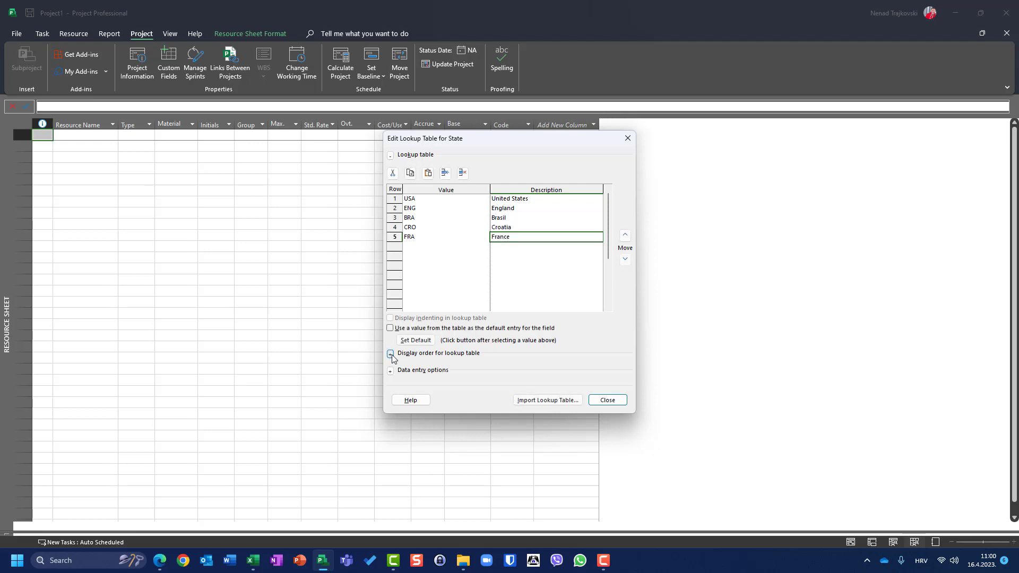
click(390, 353)
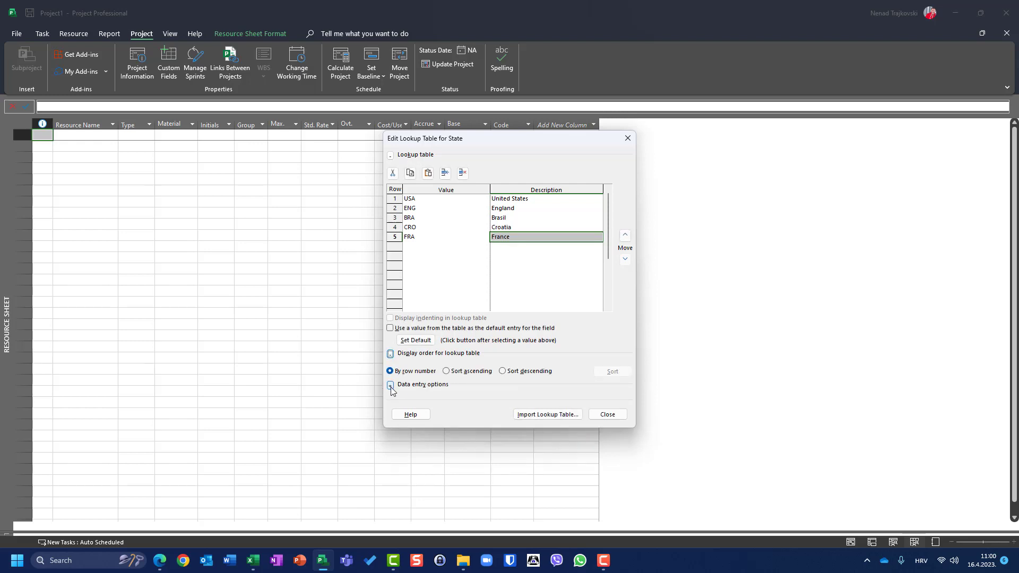
click(391, 384)
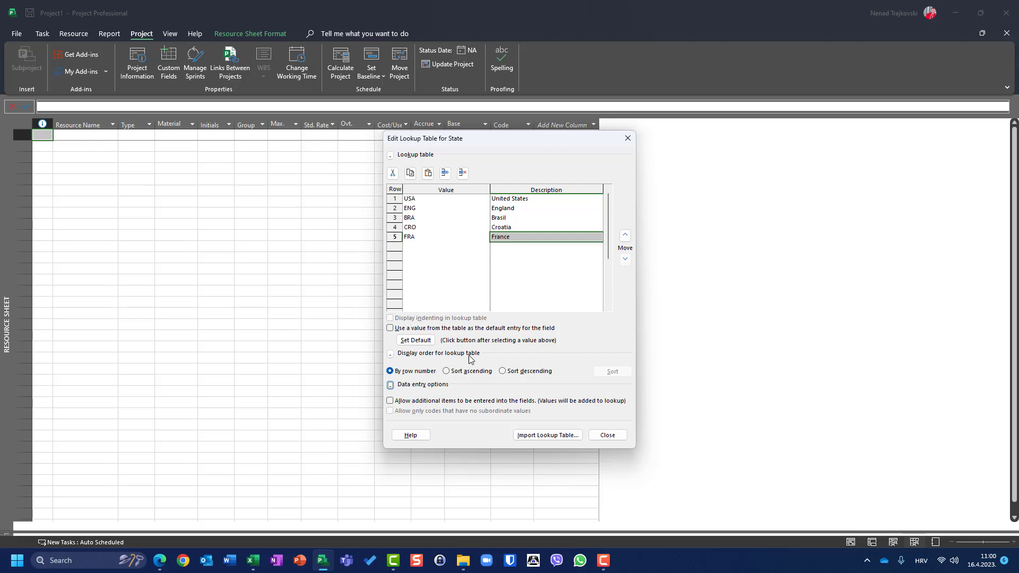
mouse_move(457, 374)
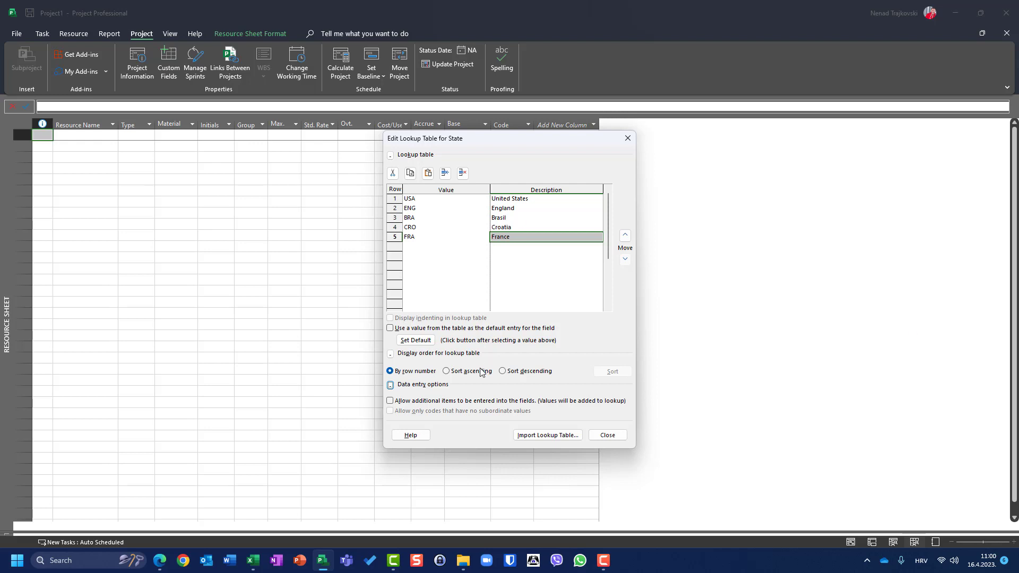
click(446, 370)
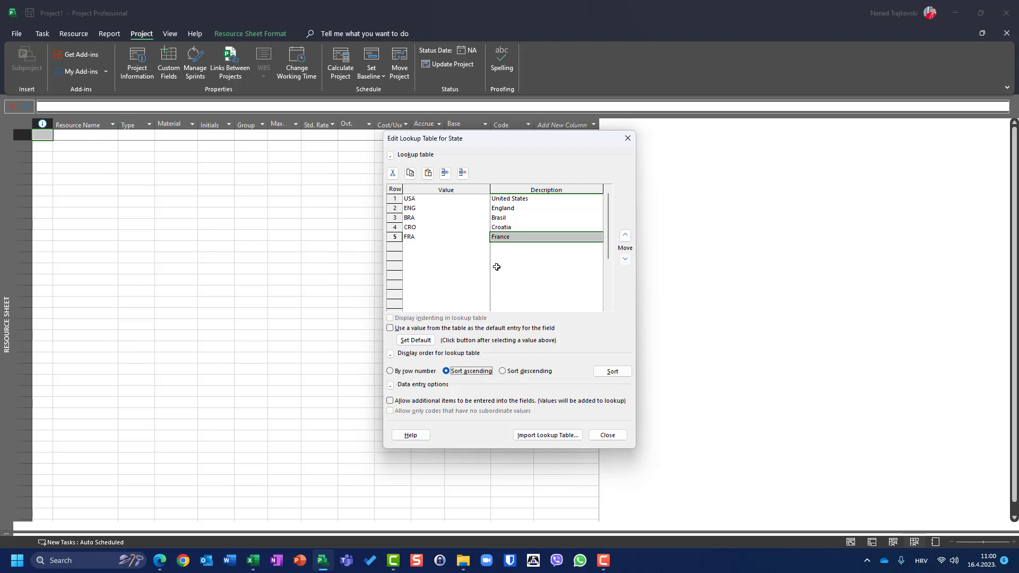
mouse_move(496, 257)
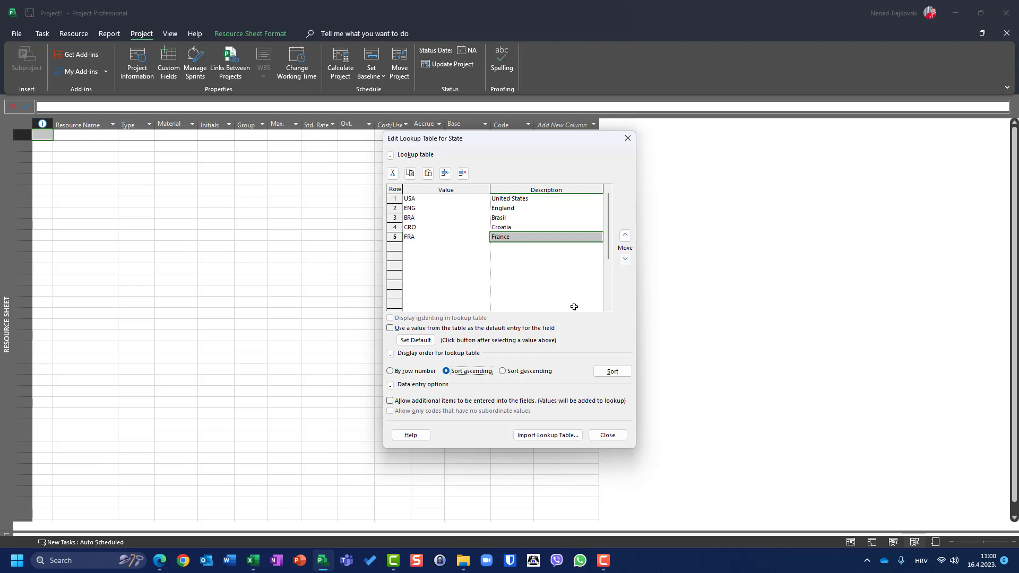
mouse_move(301, 333)
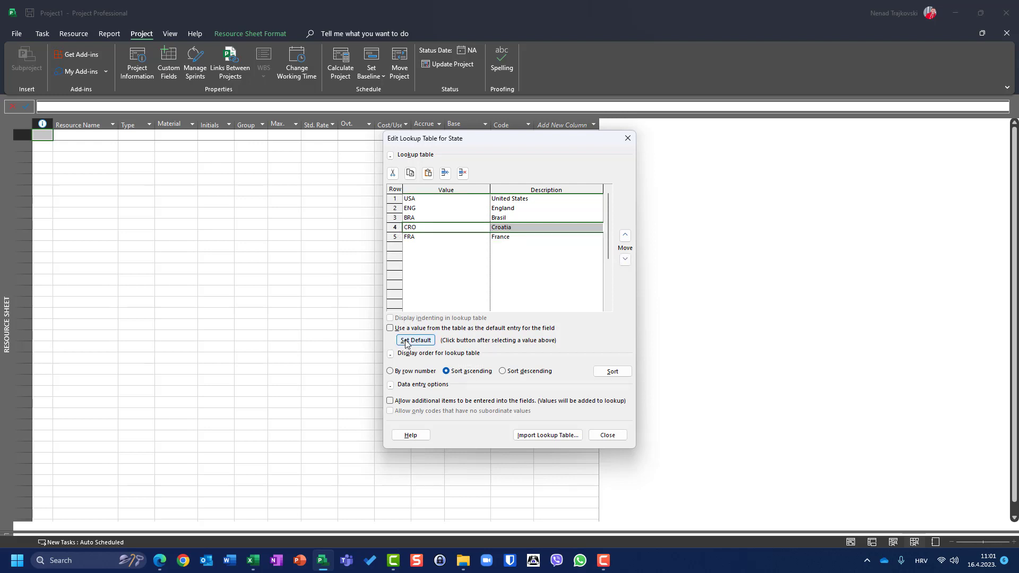
Step: Set CRO (Croatia) as the default State value, leaving additional items disallowed
click(415, 339)
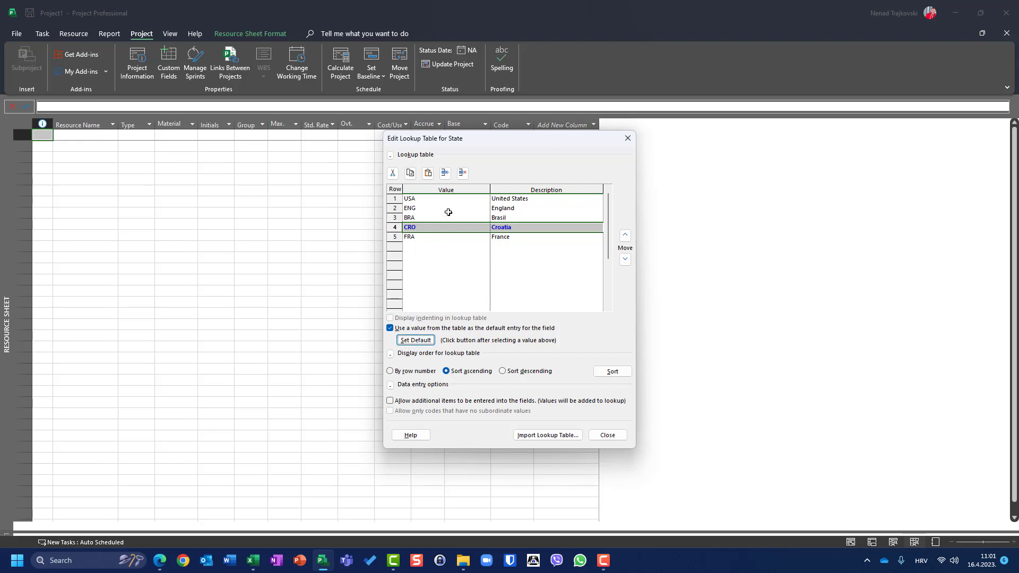
click(446, 208)
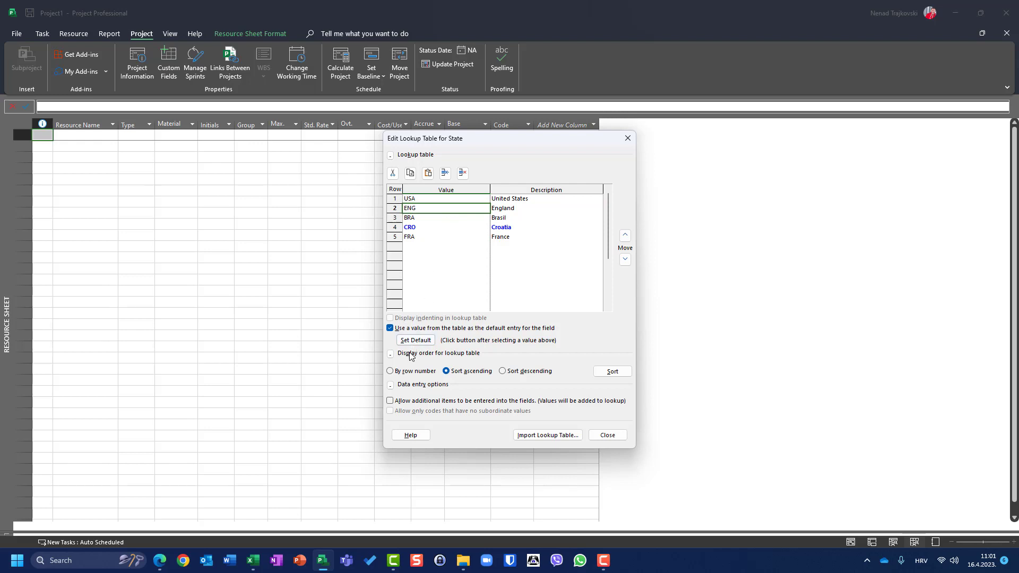
mouse_move(484, 406)
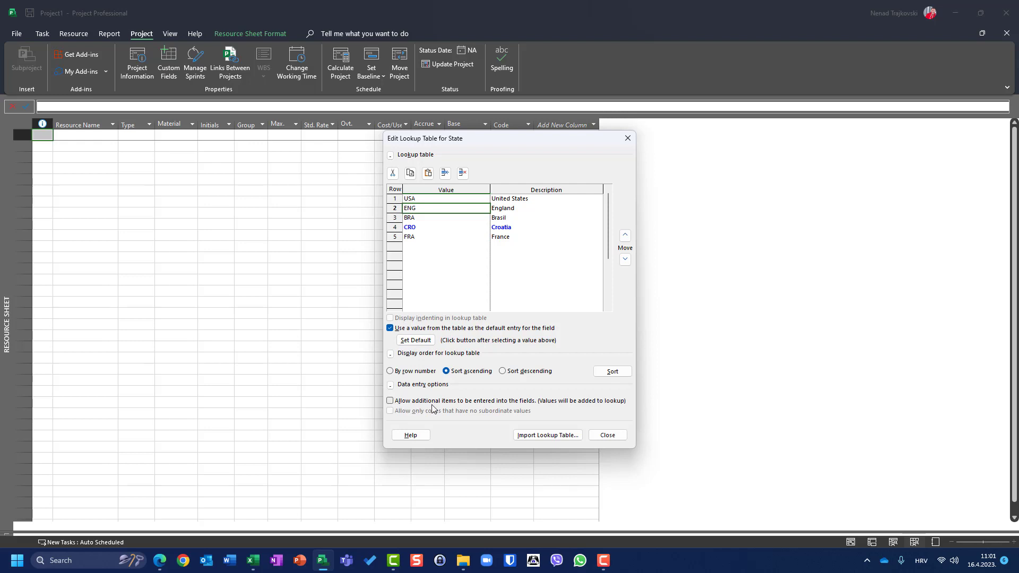
mouse_move(527, 409)
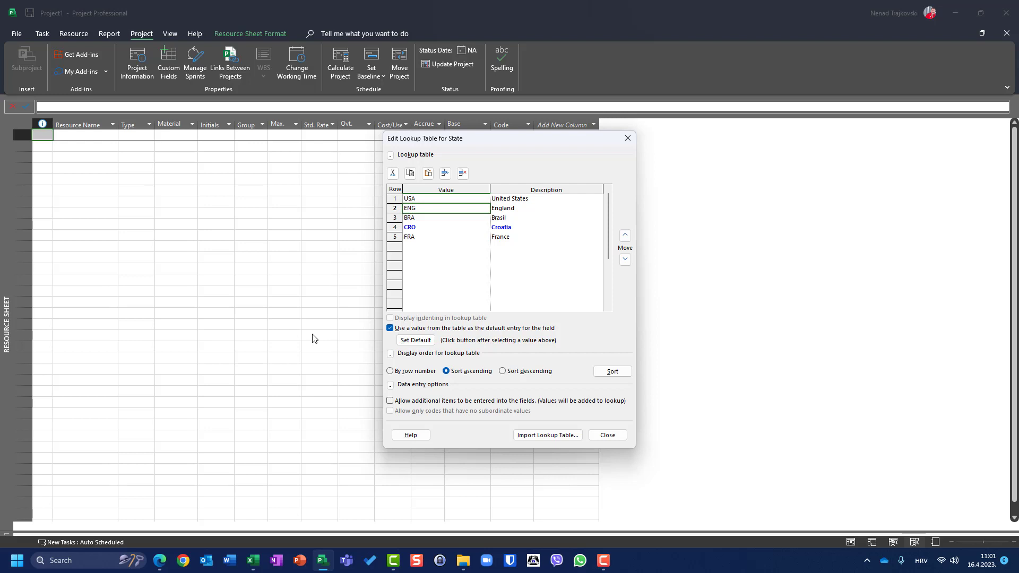
click(390, 400)
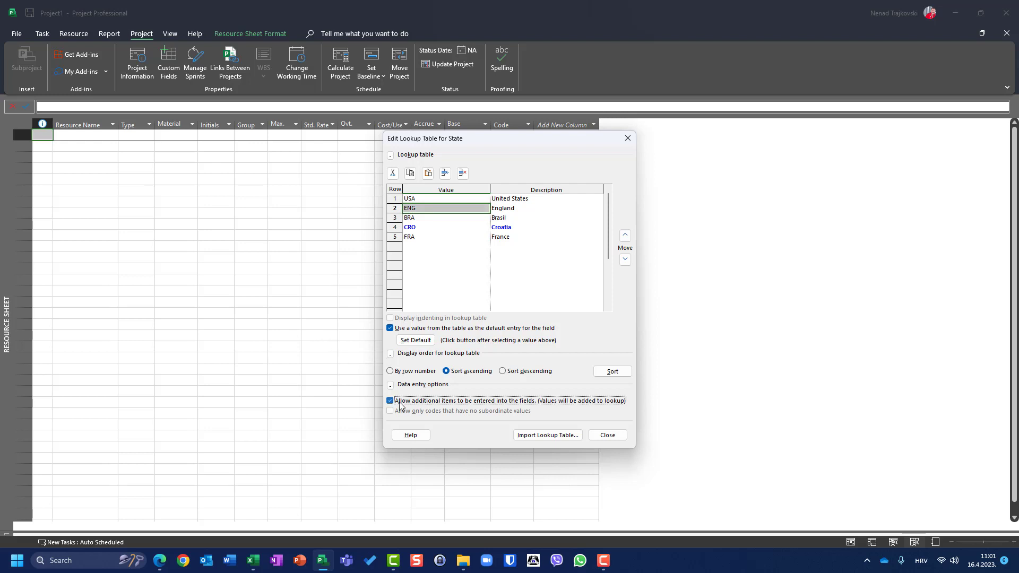
click(390, 400)
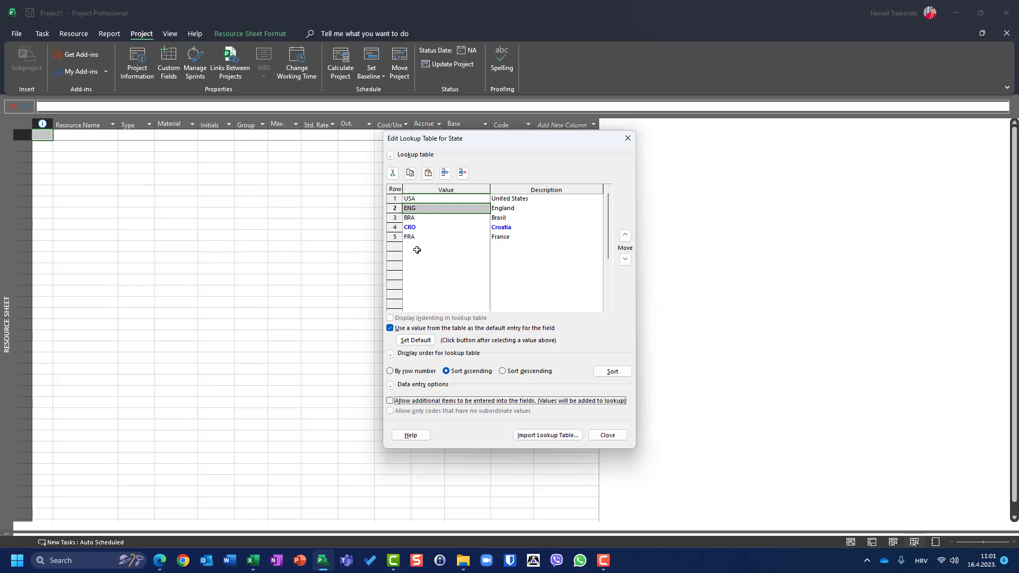
mouse_move(294, 266)
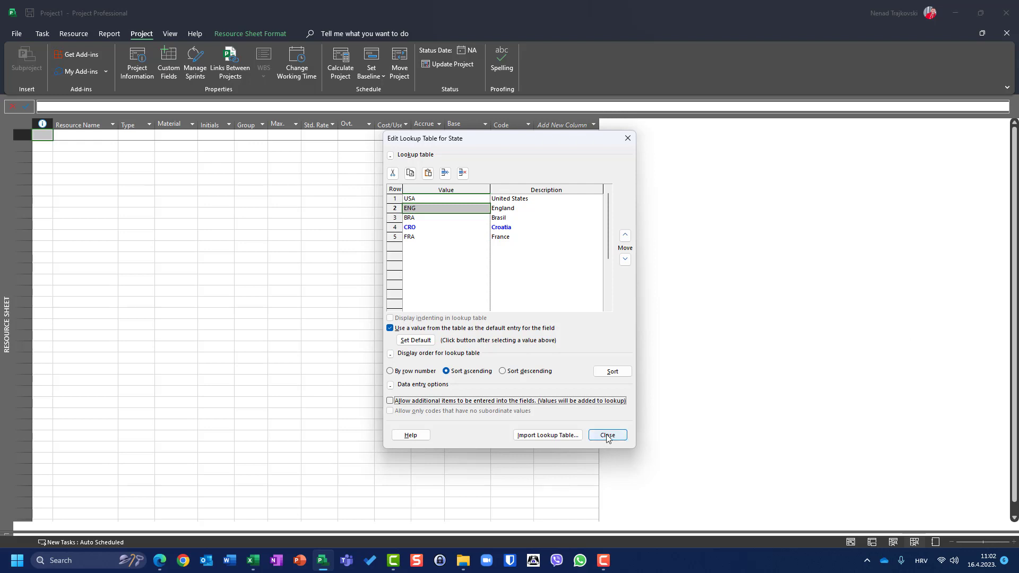
Step: Close the lookup table editor and confirm the Custom Fields dialog
click(607, 435)
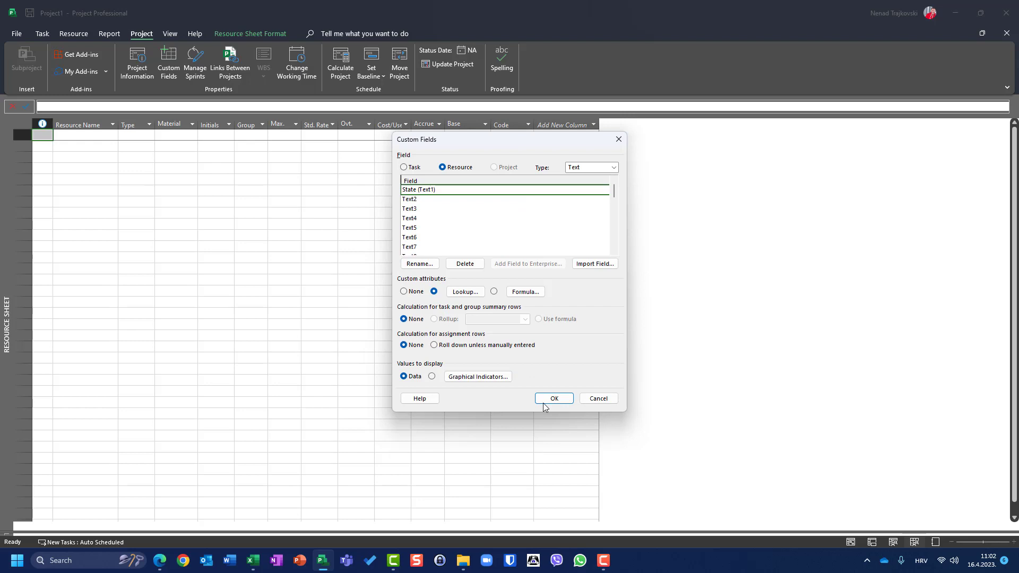
click(553, 398)
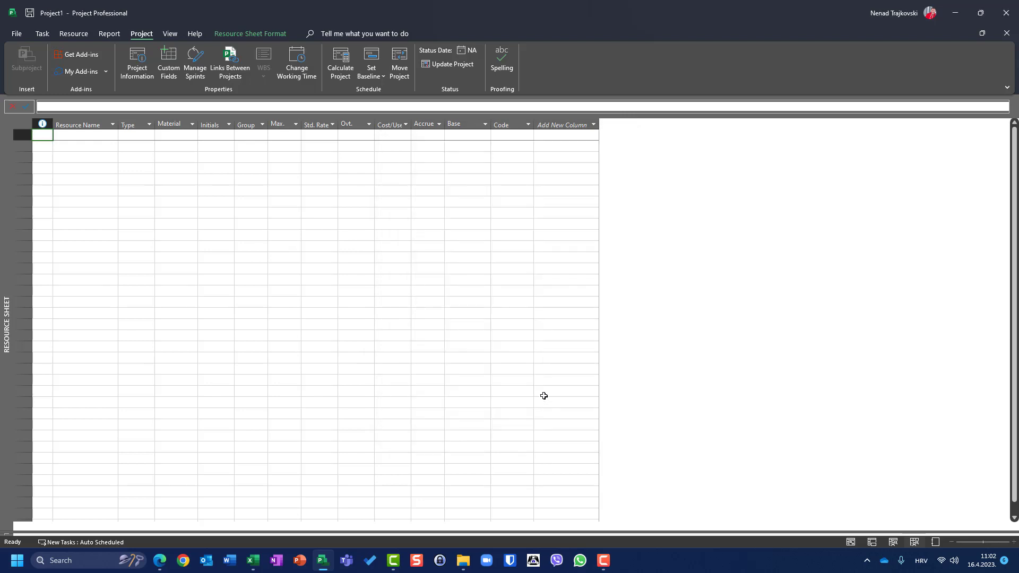
mouse_move(543, 381)
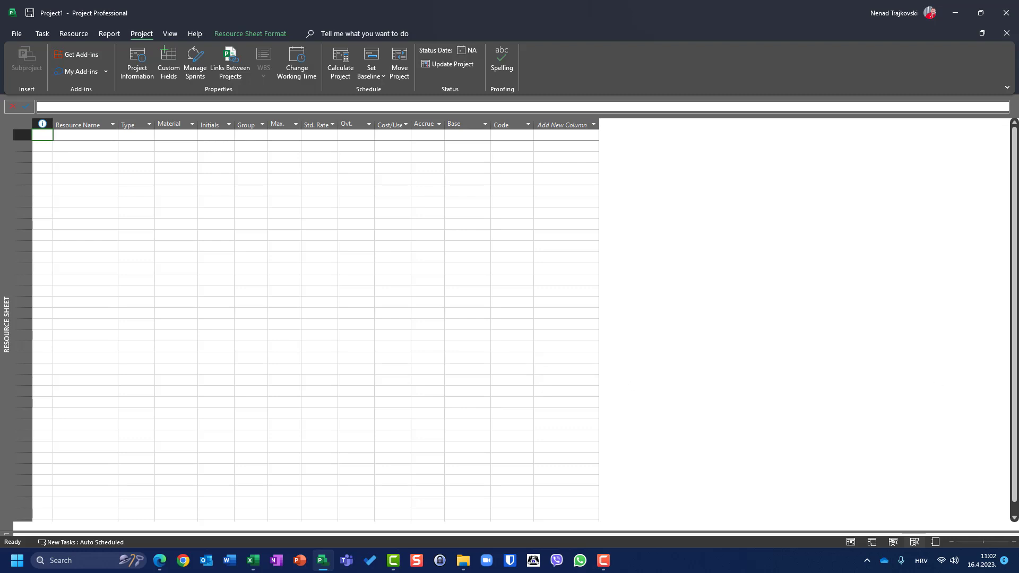
mouse_move(185, 214)
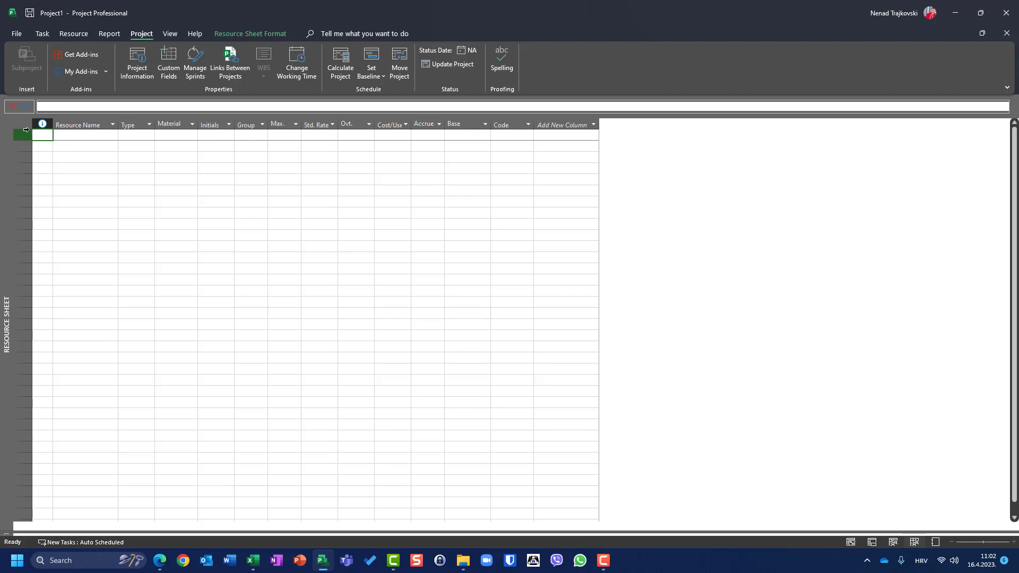
mouse_move(25, 123)
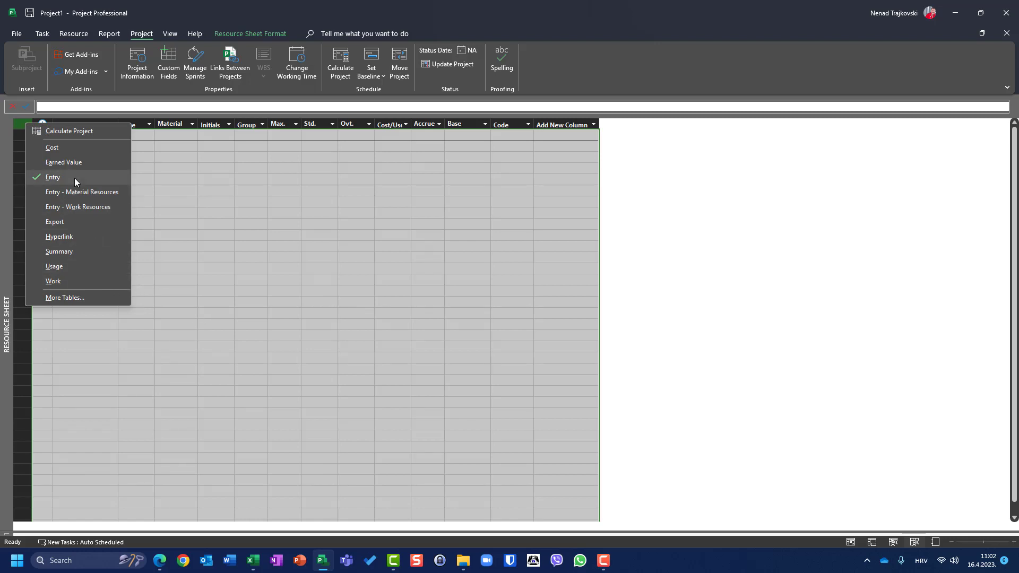
mouse_move(78, 298)
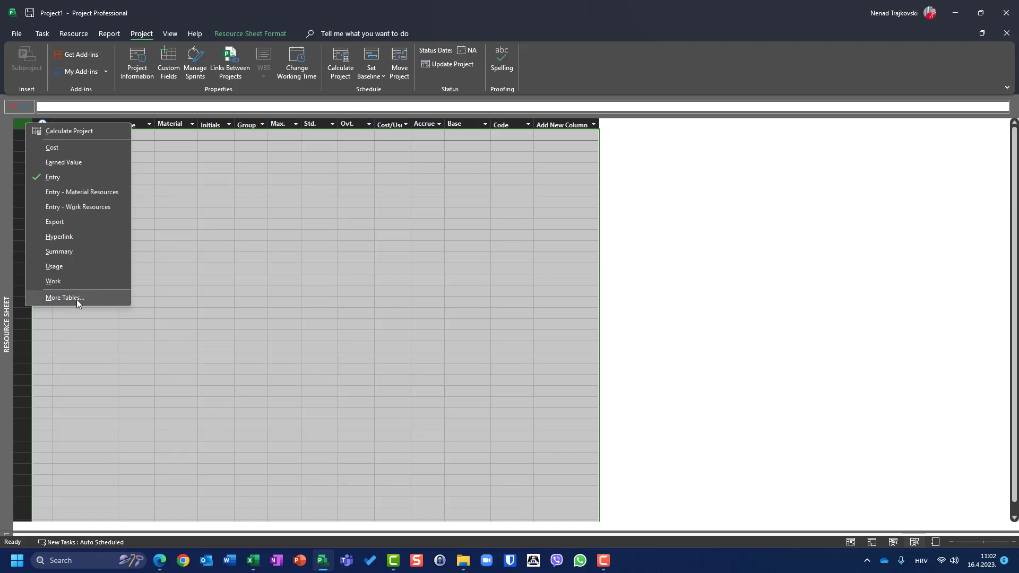
Step: Open the resource Entry table's definition from the More Tables list
click(64, 297)
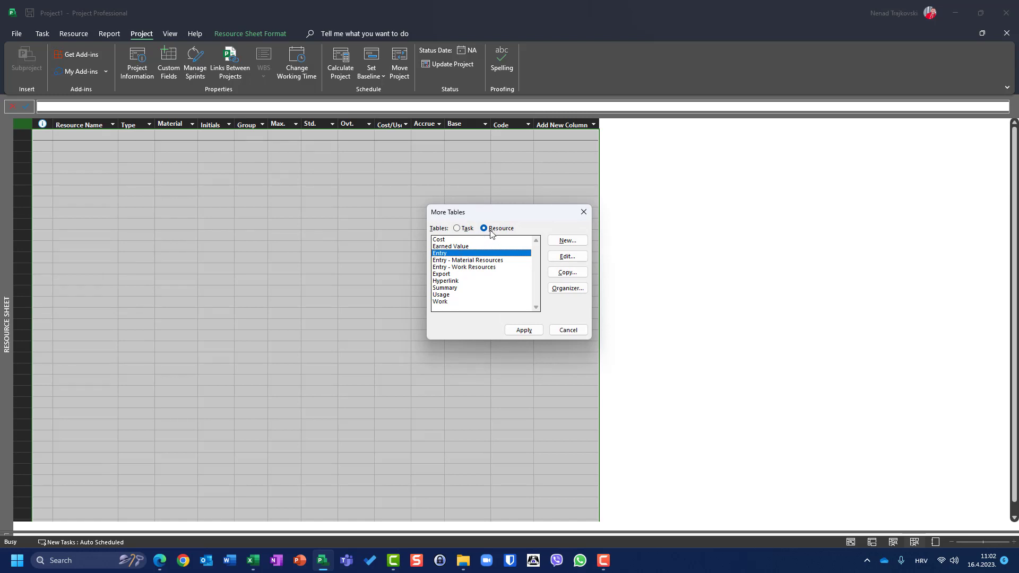
mouse_move(576, 266)
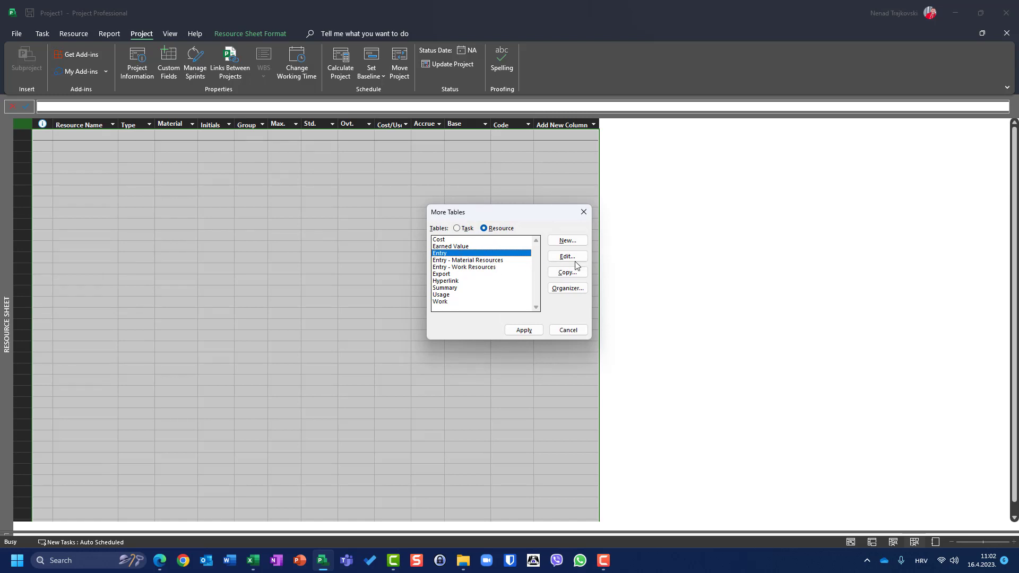
click(566, 256)
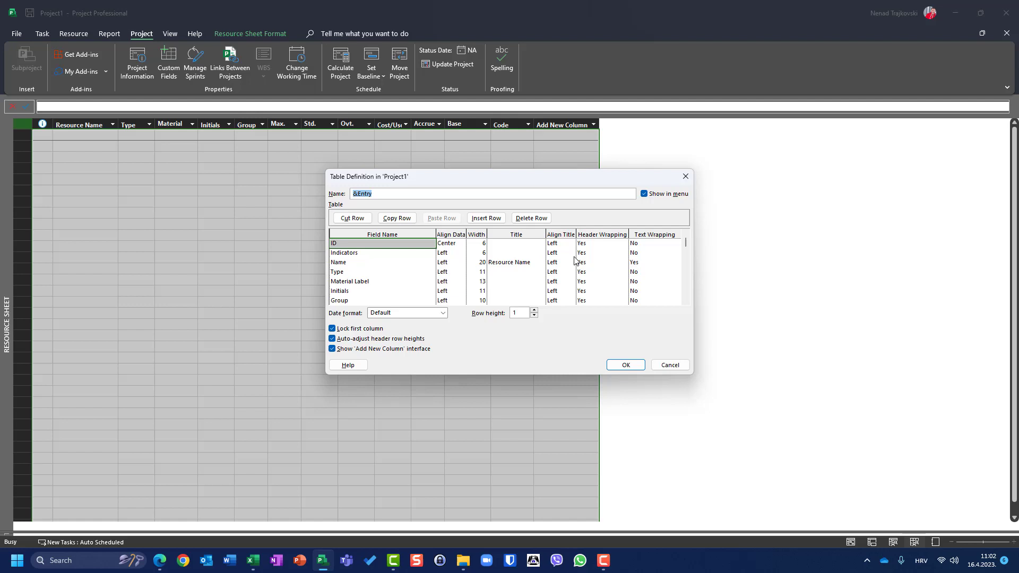
mouse_move(574, 261)
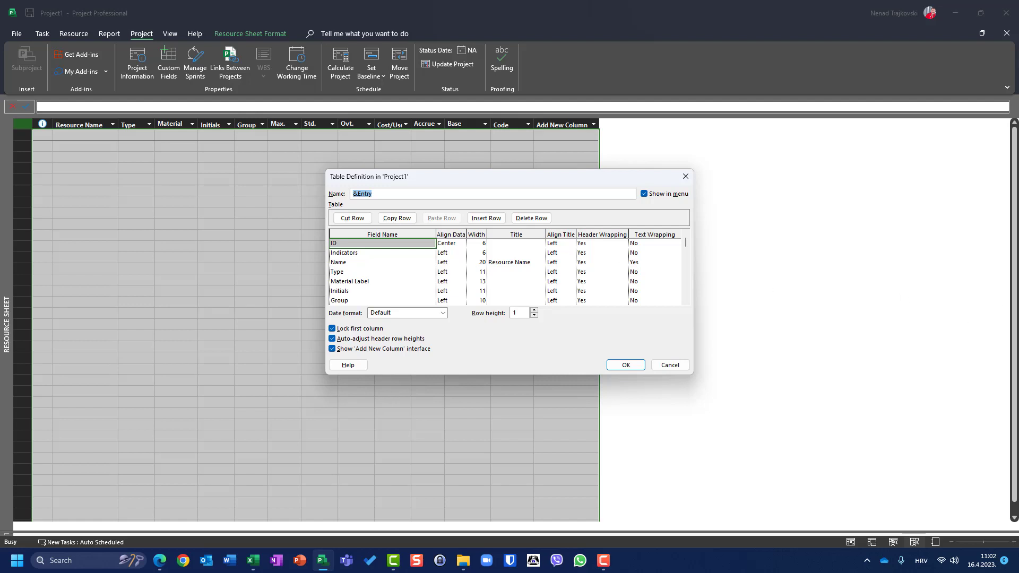
mouse_move(680, 295)
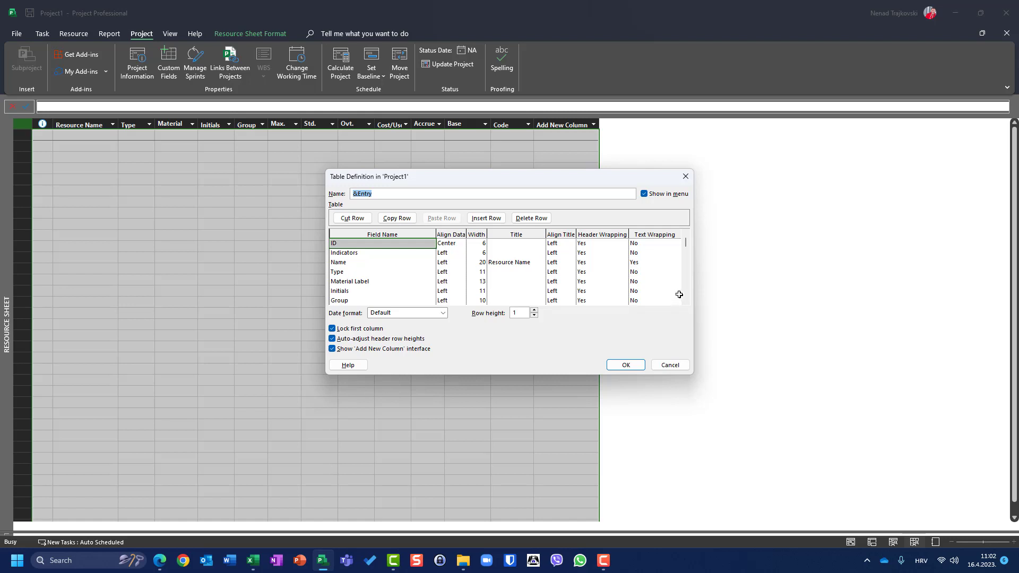
Step: Add the State (Text1) field to the Entry table titled 'State of Resource' and save
click(684, 305)
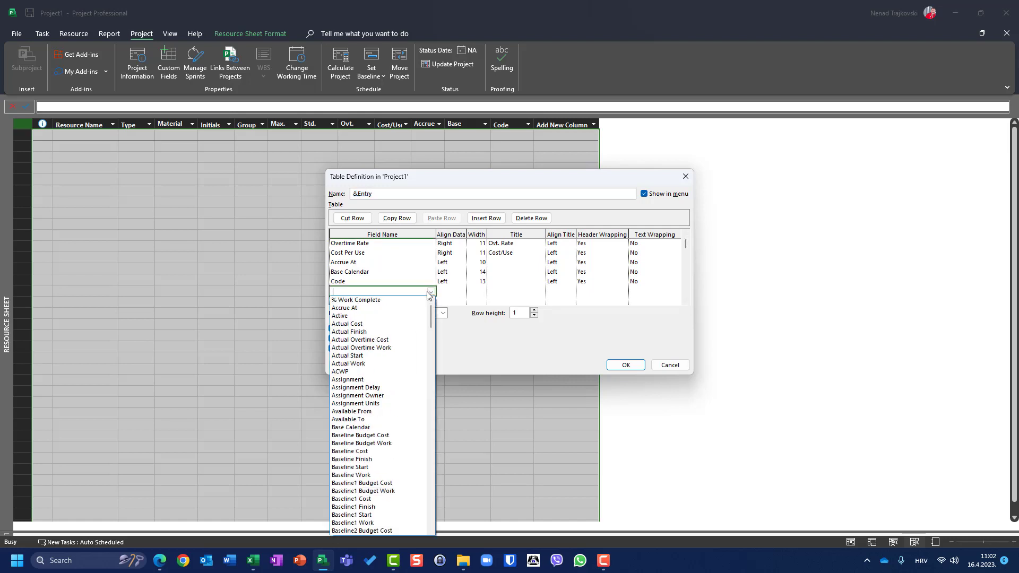
text(Standard Rate)
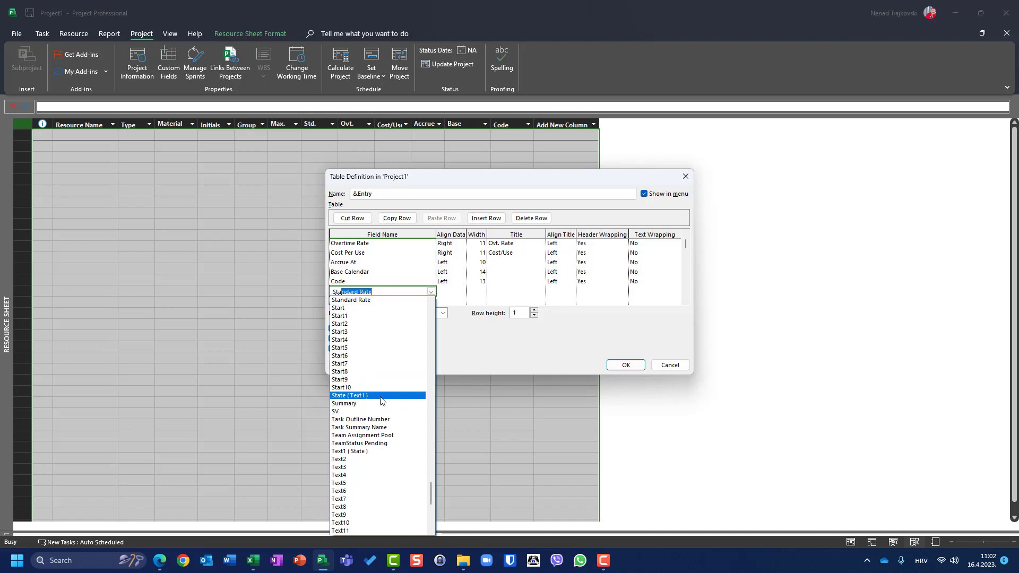
click(349, 395)
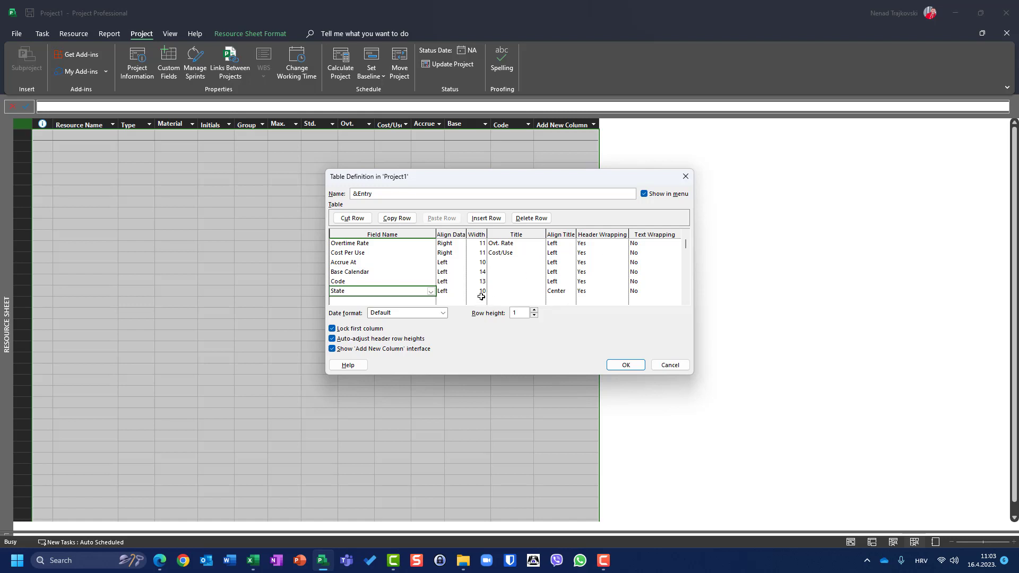
mouse_move(460, 293)
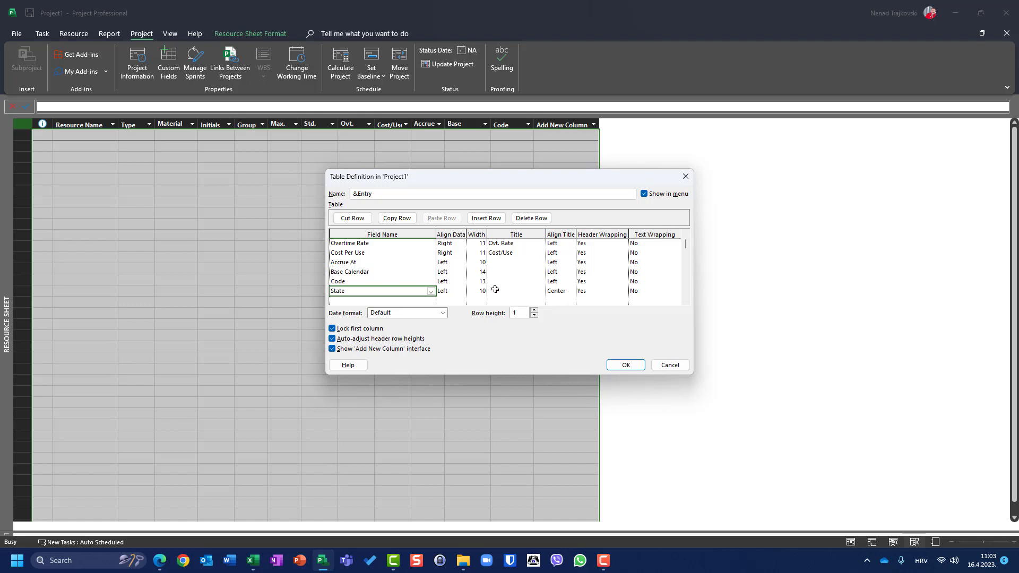
mouse_move(499, 291)
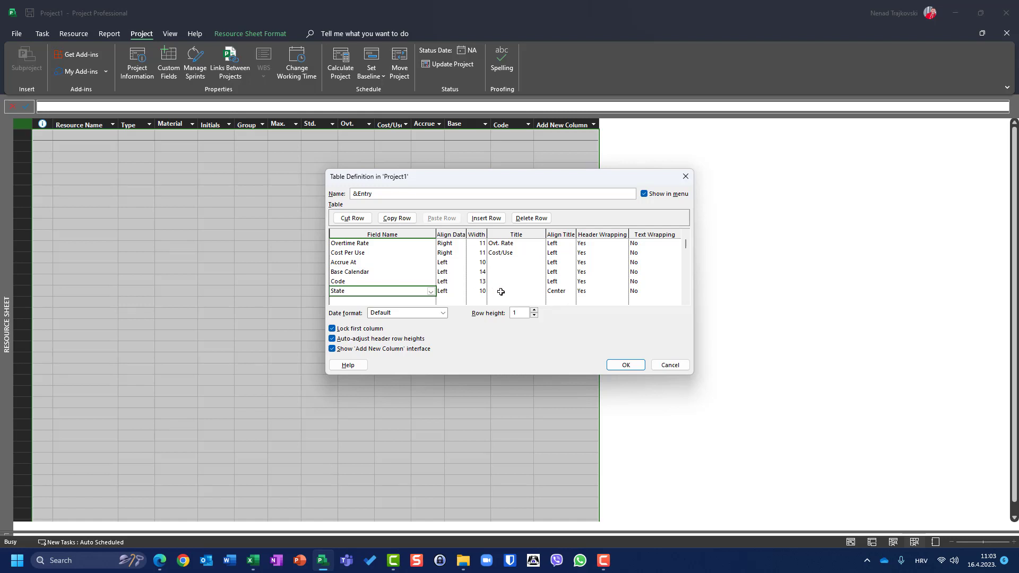
click(515, 290)
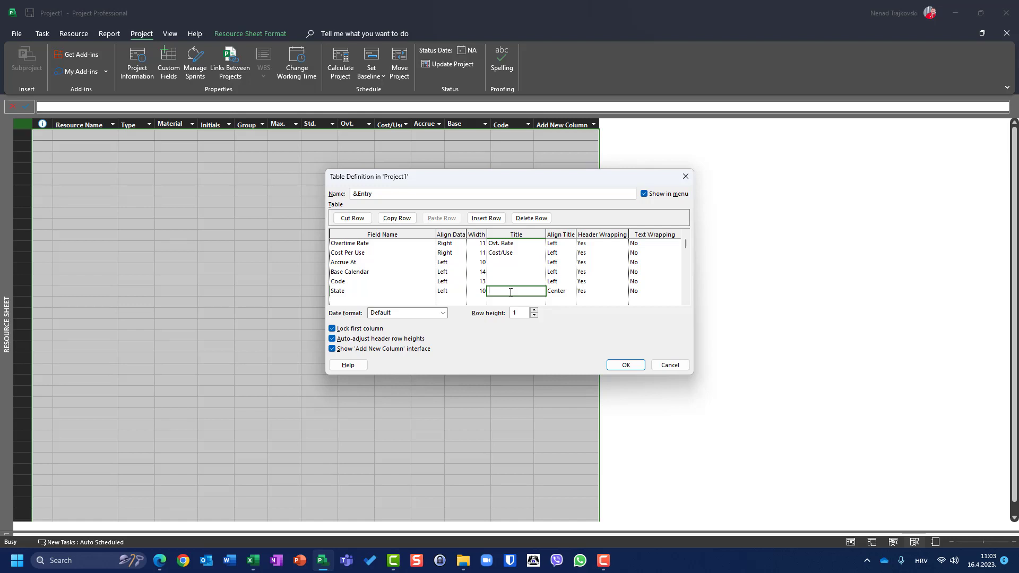
text(S)
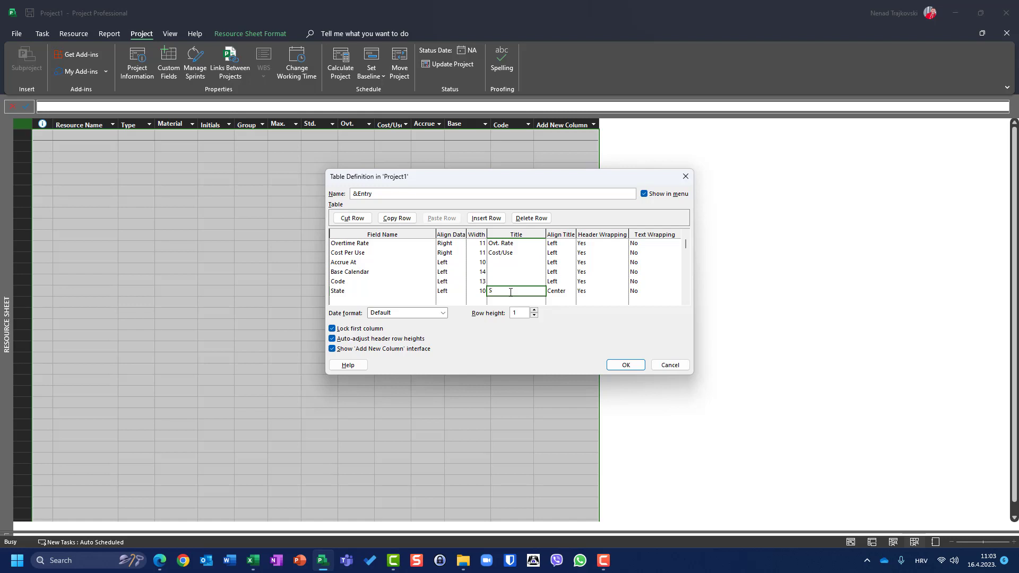
text(tate of Resource)
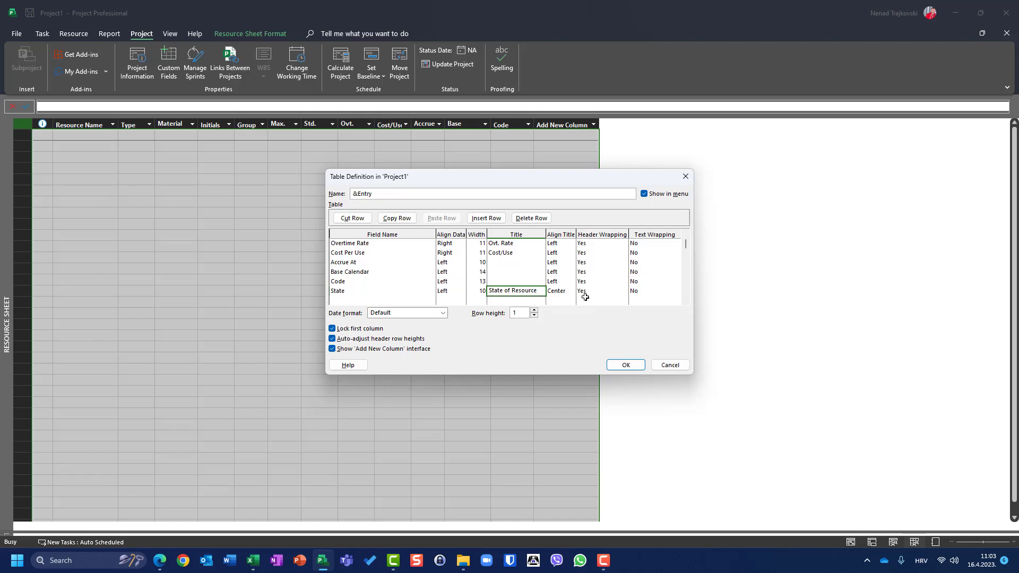
click(571, 291)
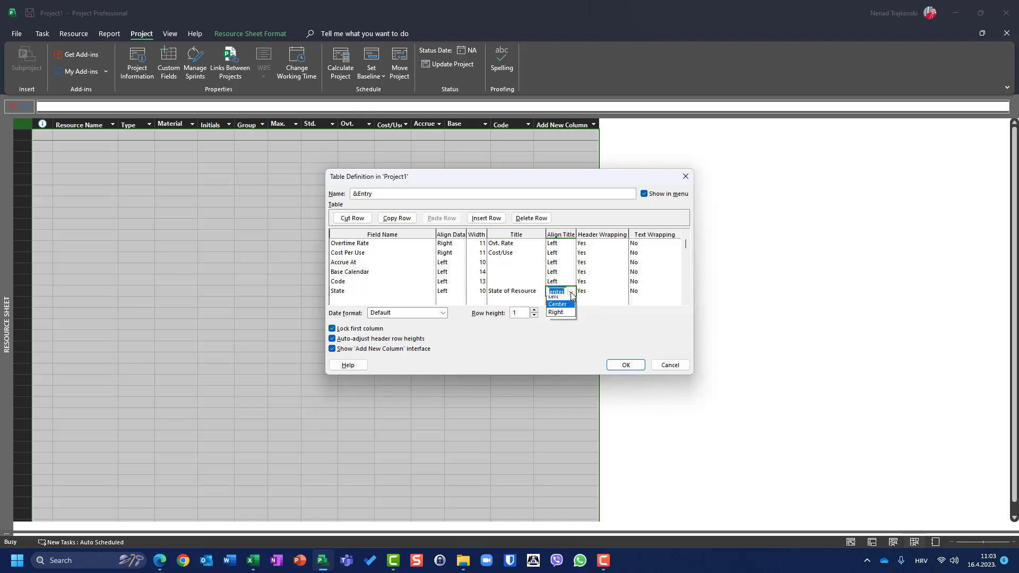
click(624, 364)
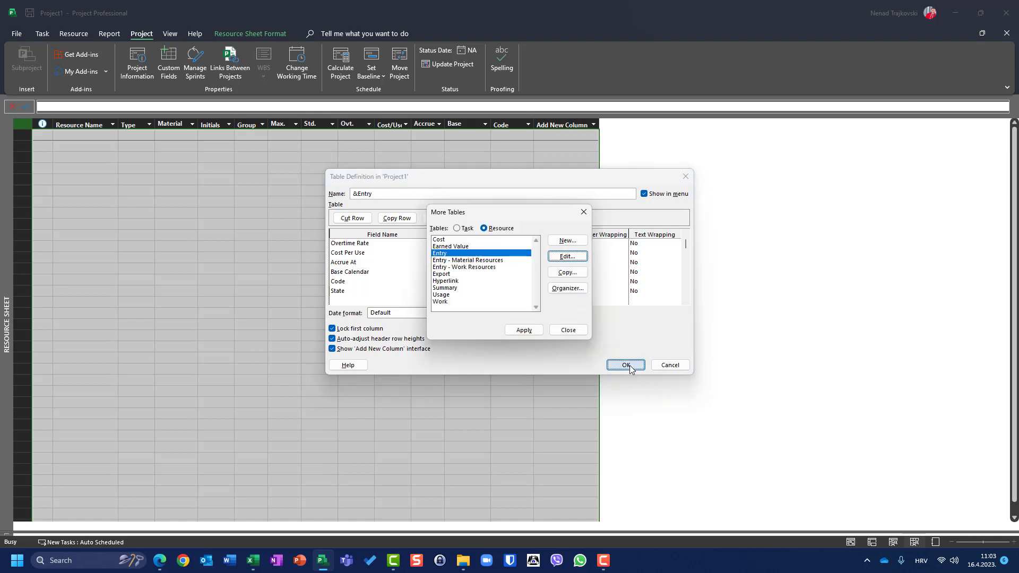
Step: Apply the edited Entry table and enter resources John, Mary, Michelle, Nenad and Rodrigo
click(625, 364)
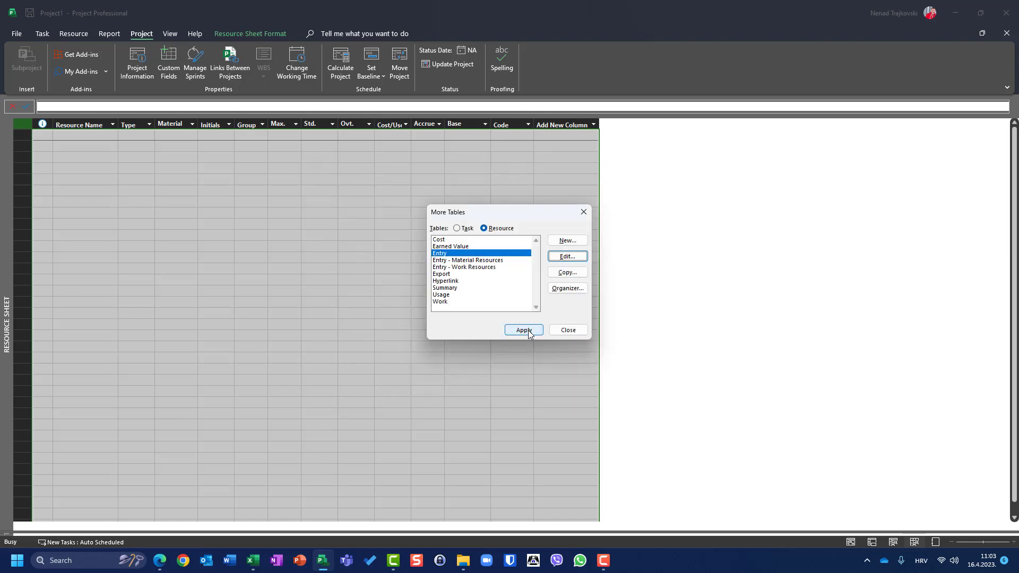
click(524, 329)
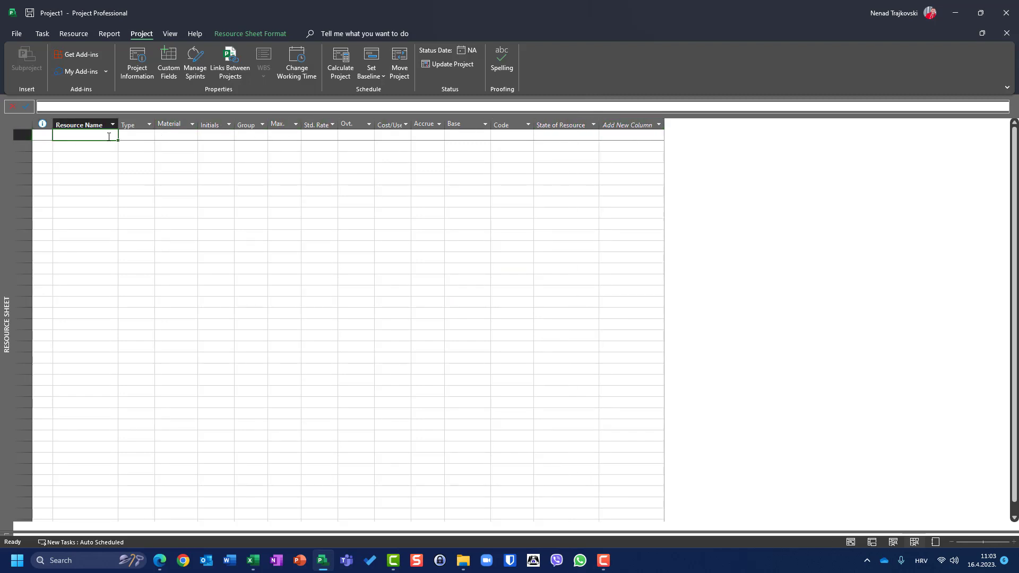
text(John)
click(85, 146)
text(Mary)
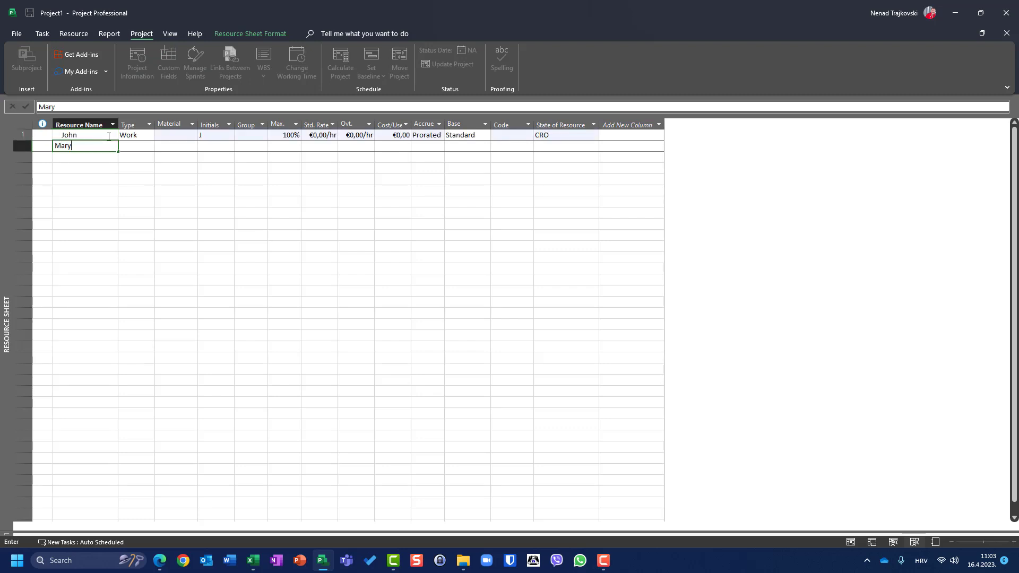
text(Michelle)
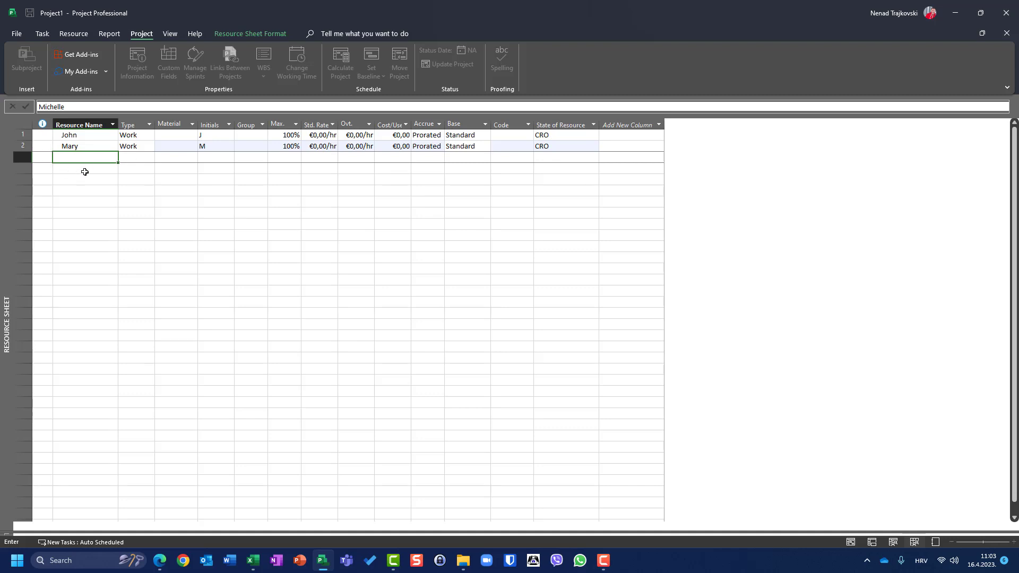
text(NEnad)
click(85, 179)
text(Rodrigo)
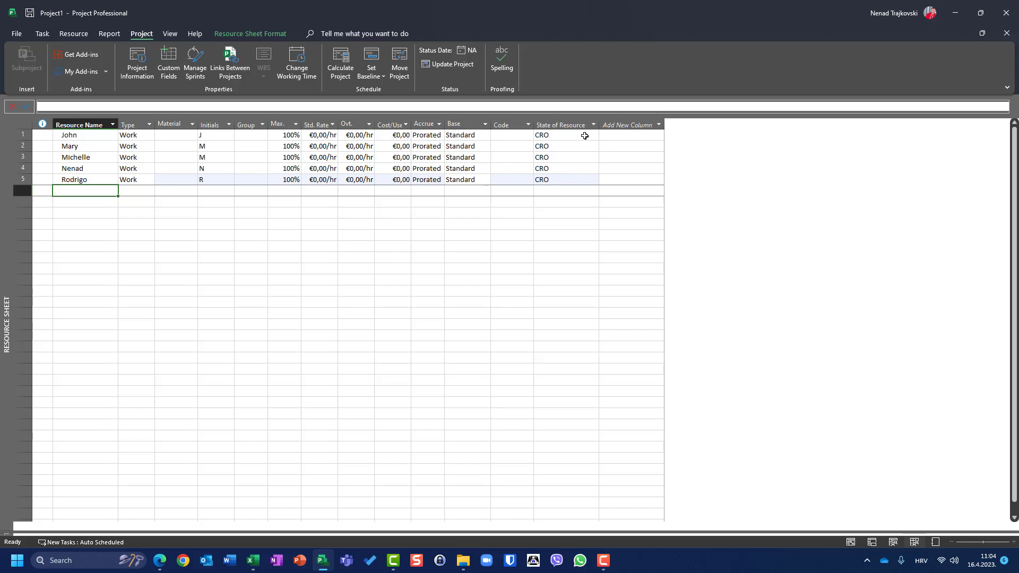
Step: Set states: John to ENG, Mary to USA, Michelle to FRA, Rodrigo to BRA
click(562, 135)
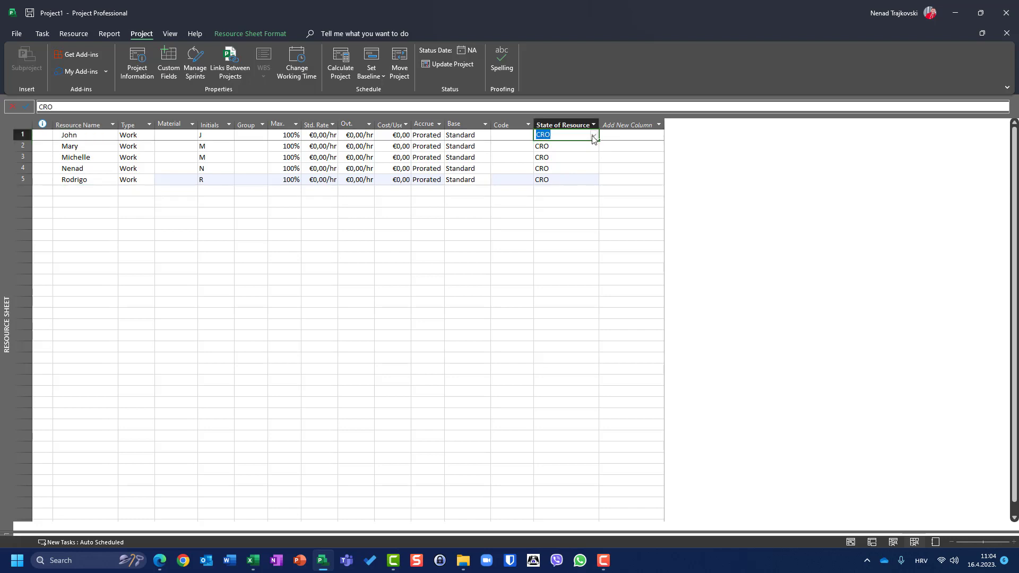
click(592, 134)
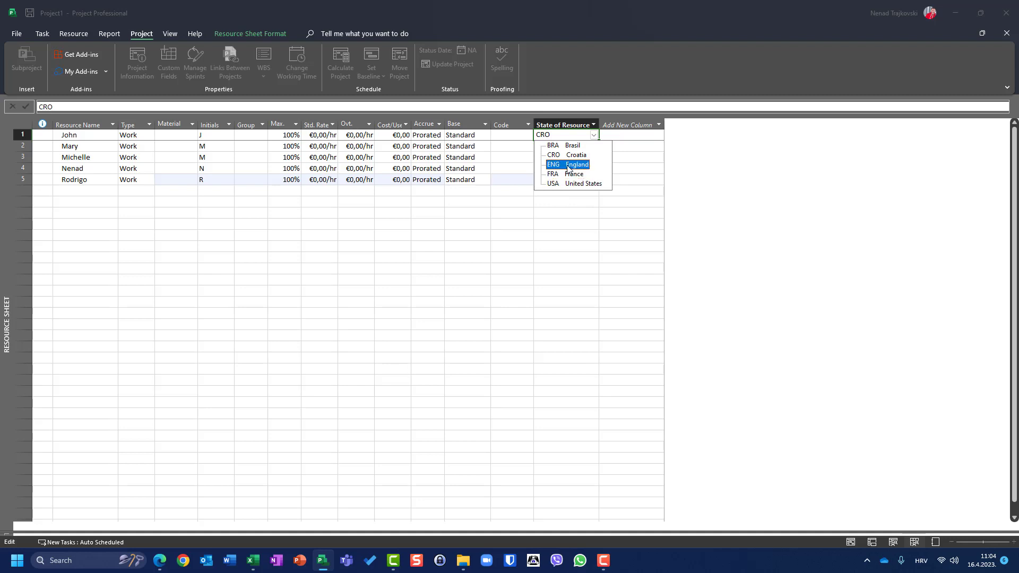
click(565, 164)
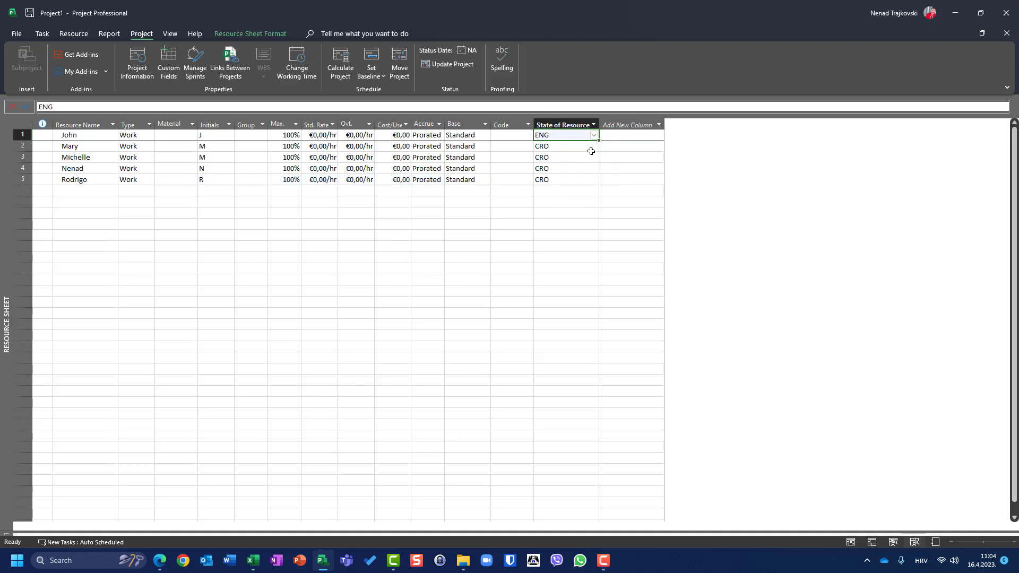
click(592, 146)
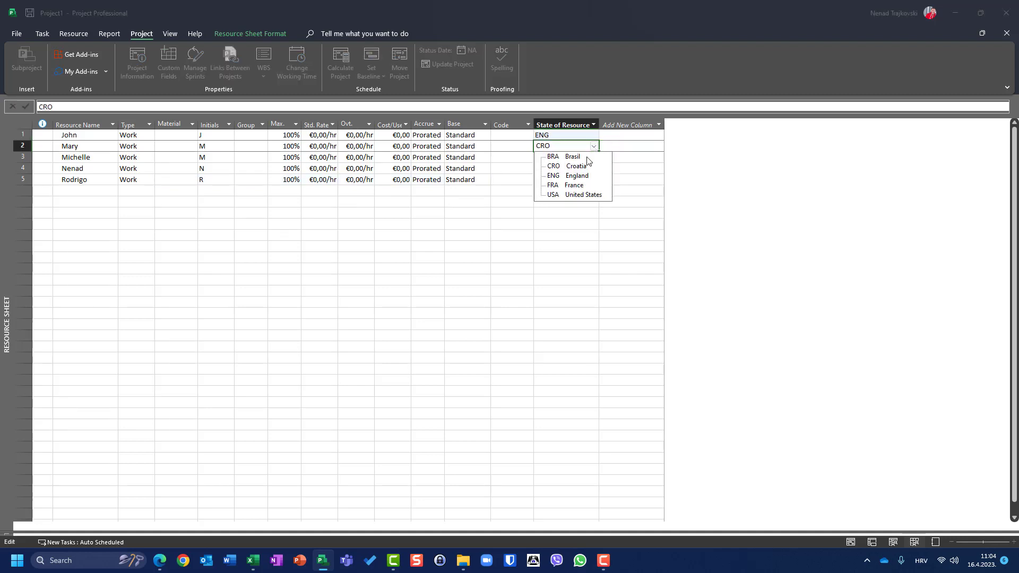
click(582, 194)
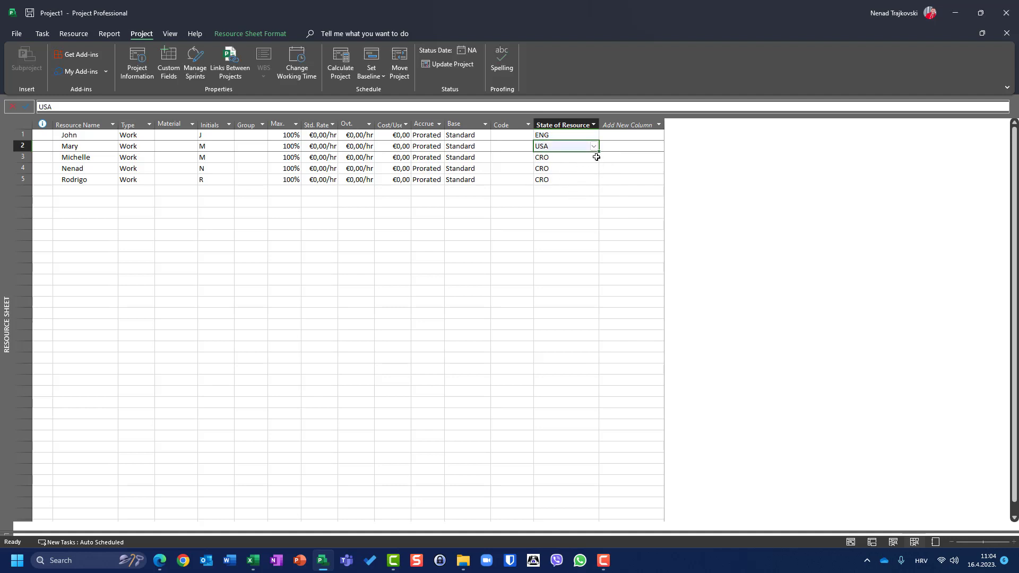
click(592, 157)
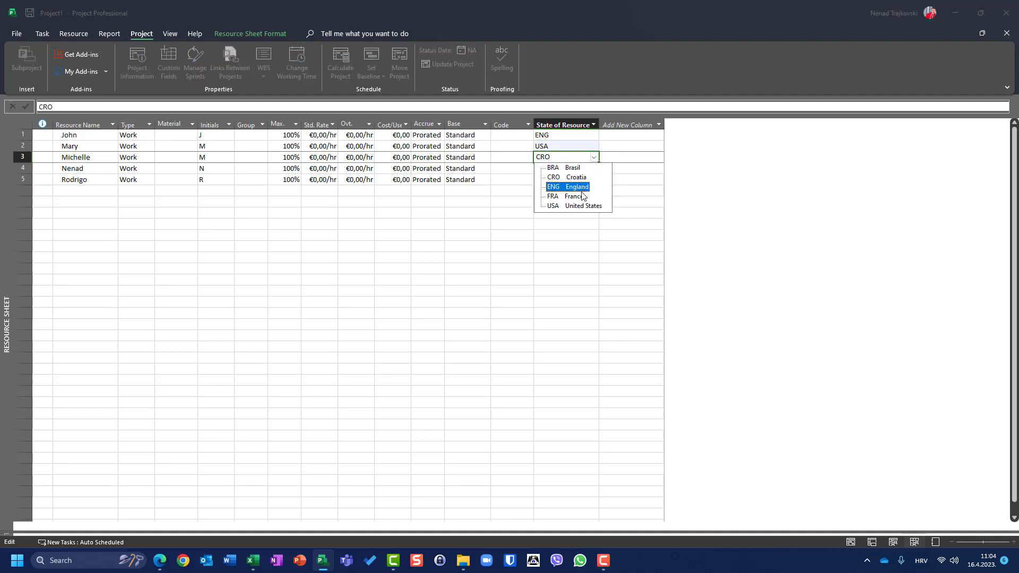
click(574, 196)
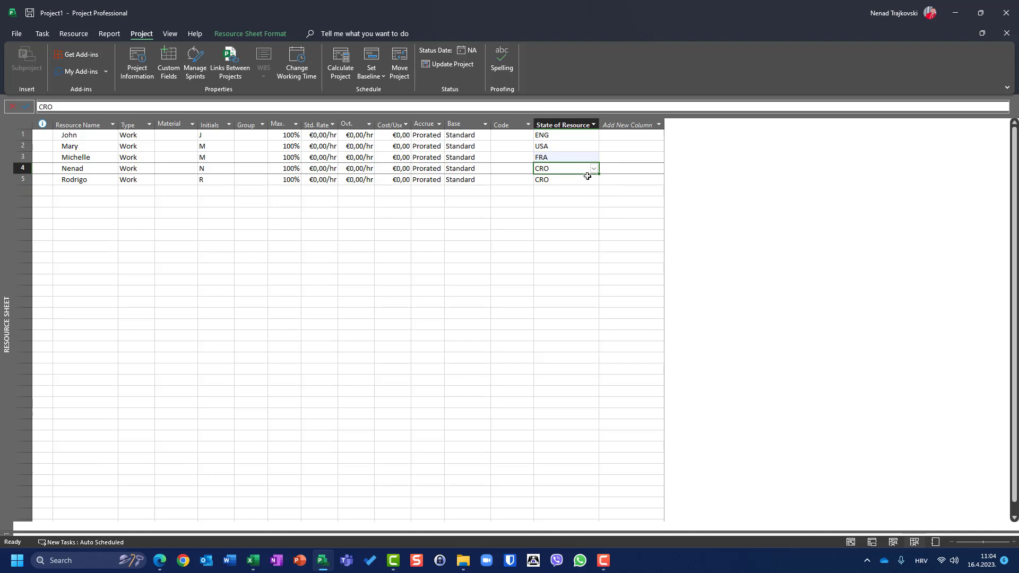
click(592, 179)
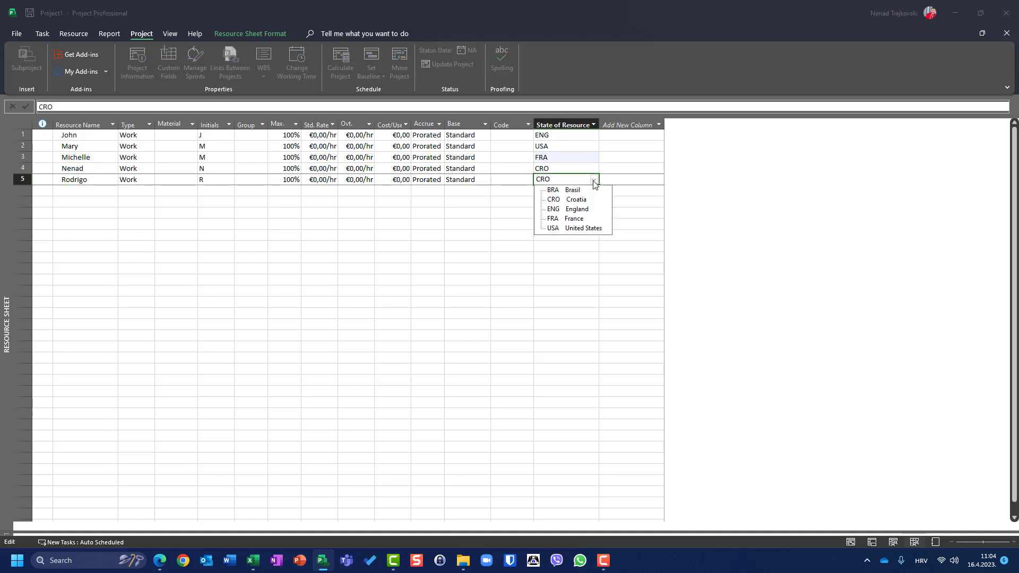
click(553, 190)
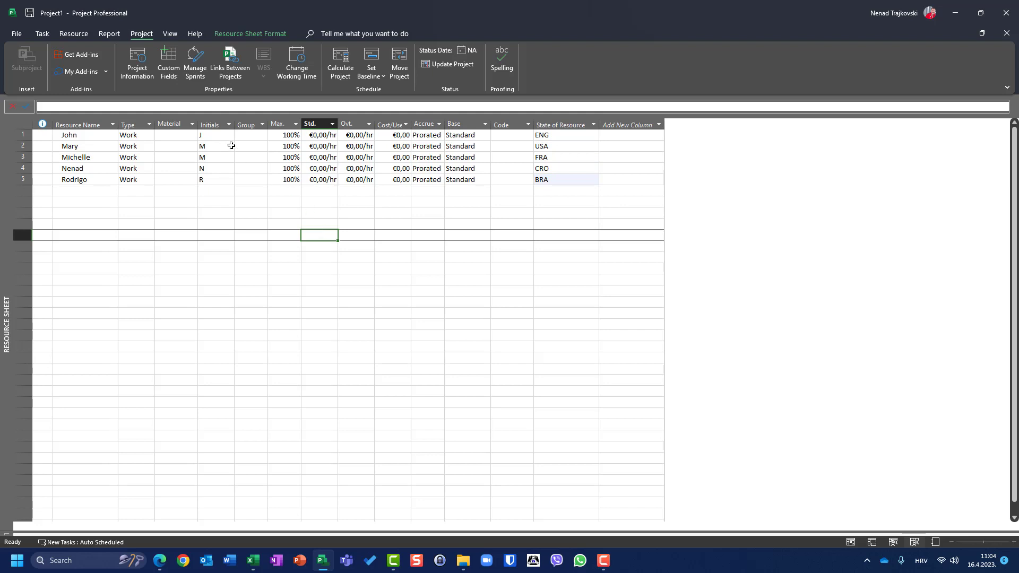
Step: Enable 'Allow additional items to be entered into the fields' in the State lookup table
click(168, 63)
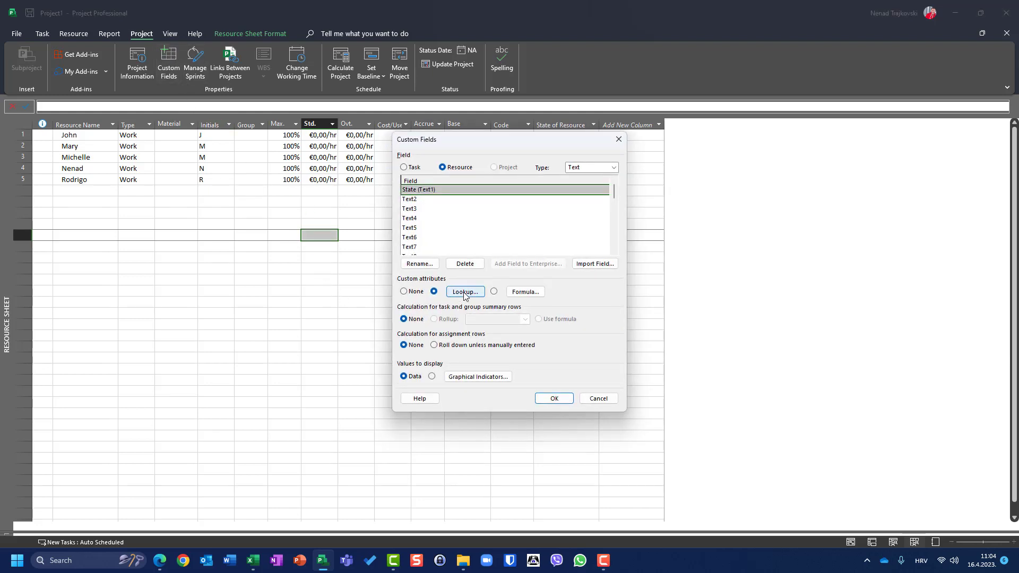
click(465, 291)
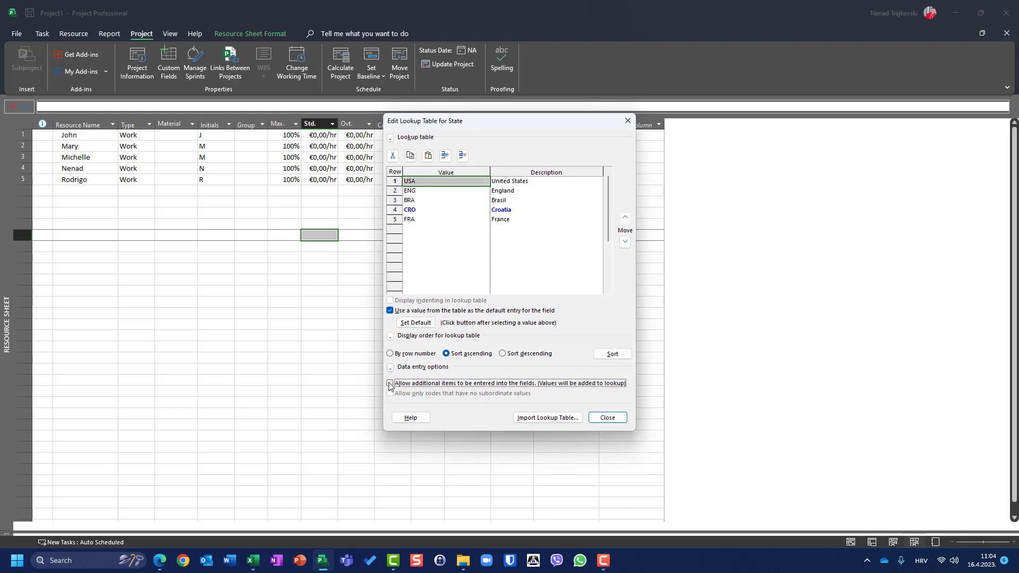
click(391, 383)
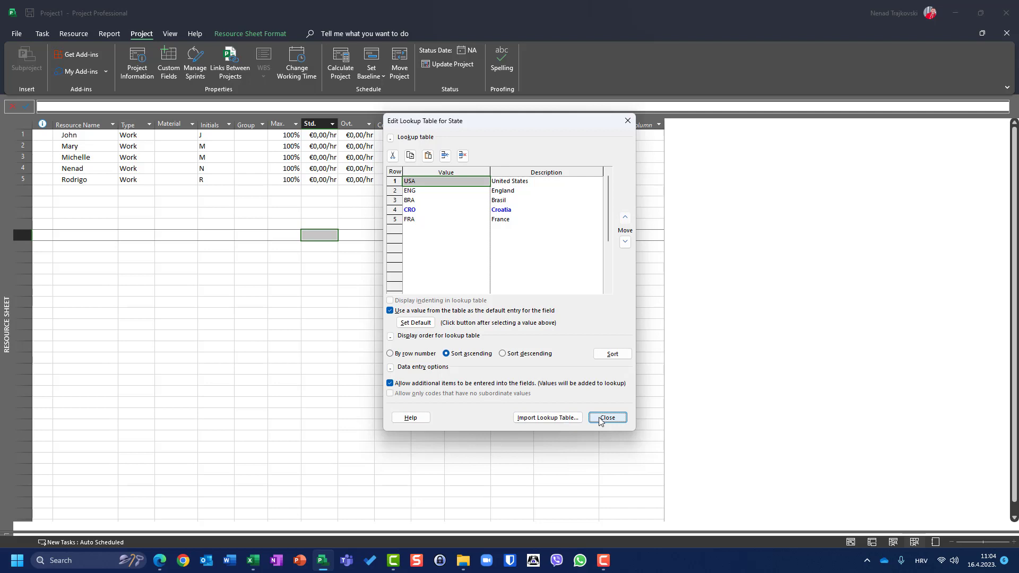
click(607, 418)
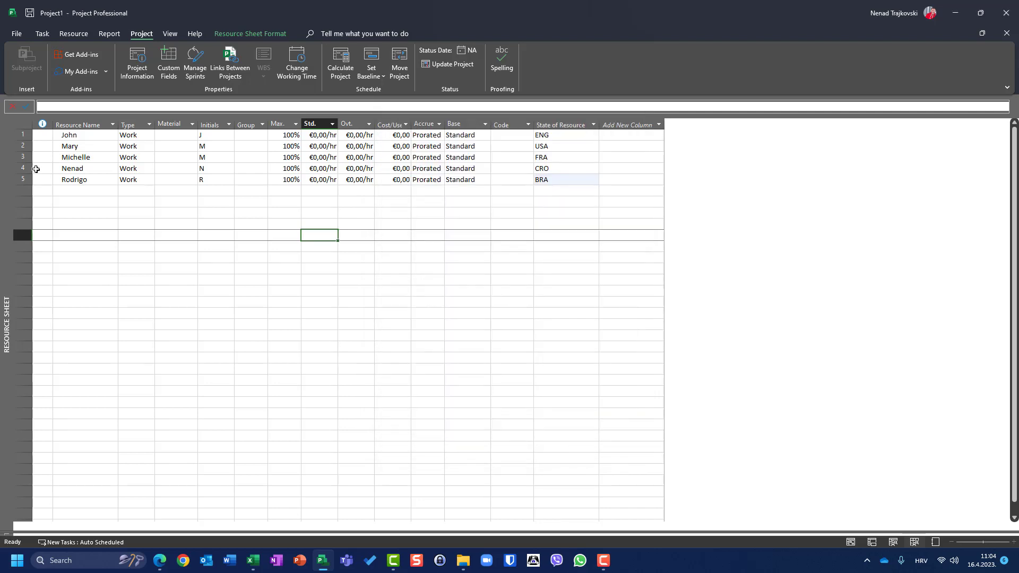
Step: Add resource Holger and give him GER as his State of Resource
click(85, 190)
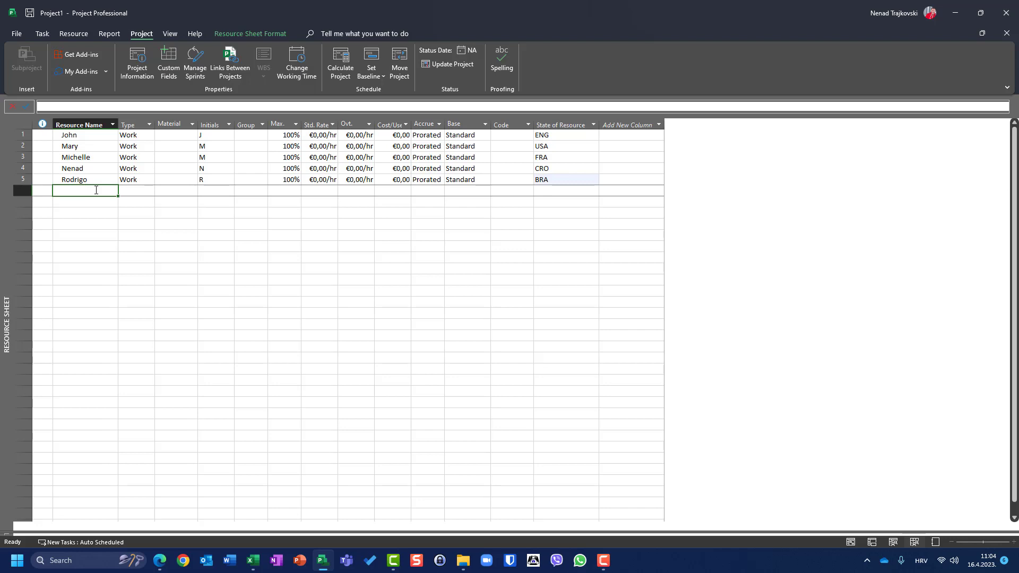
text(H)
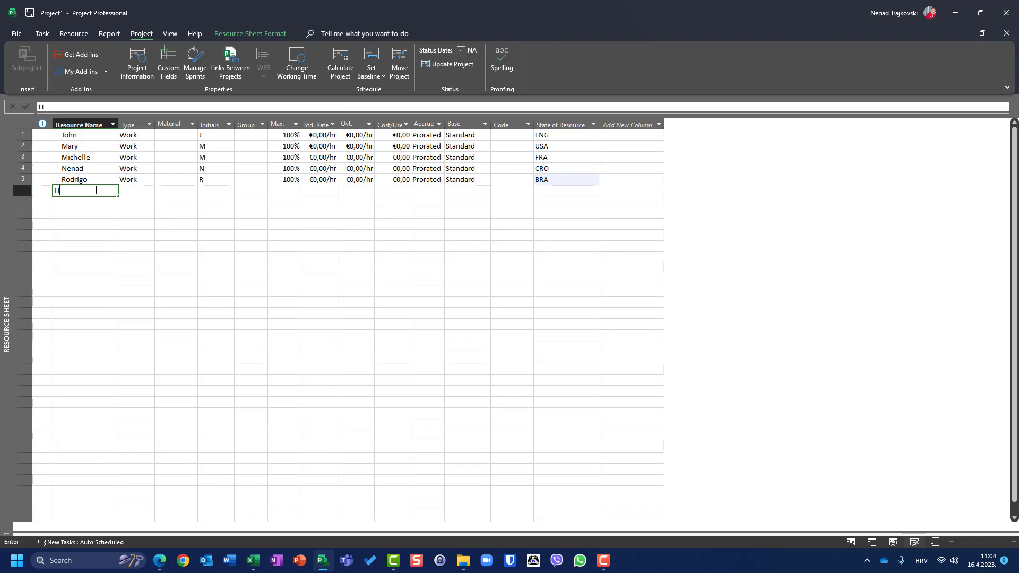
text(olger)
click(566, 191)
text(CRO)
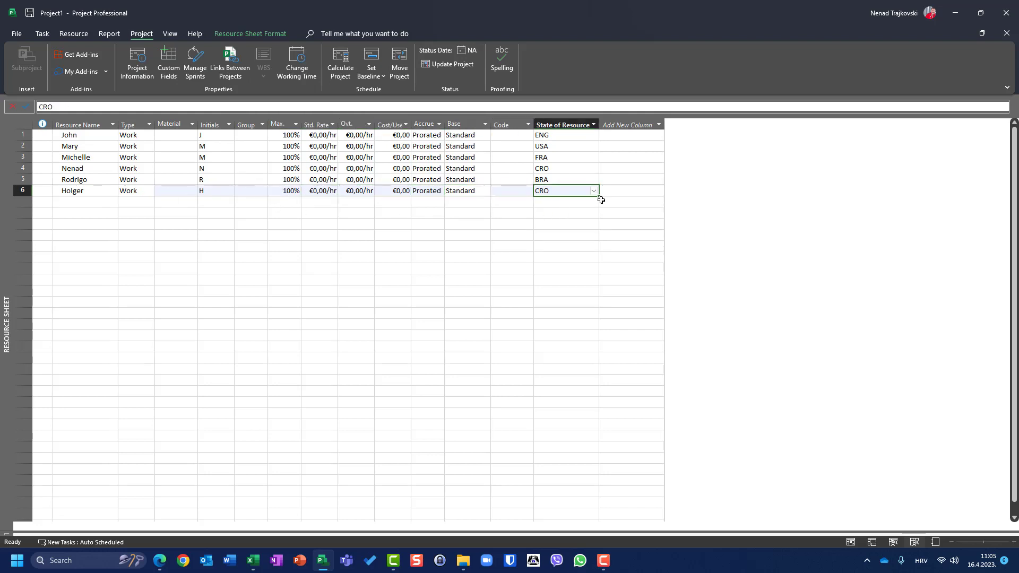
double_click(542, 191)
text(GER)
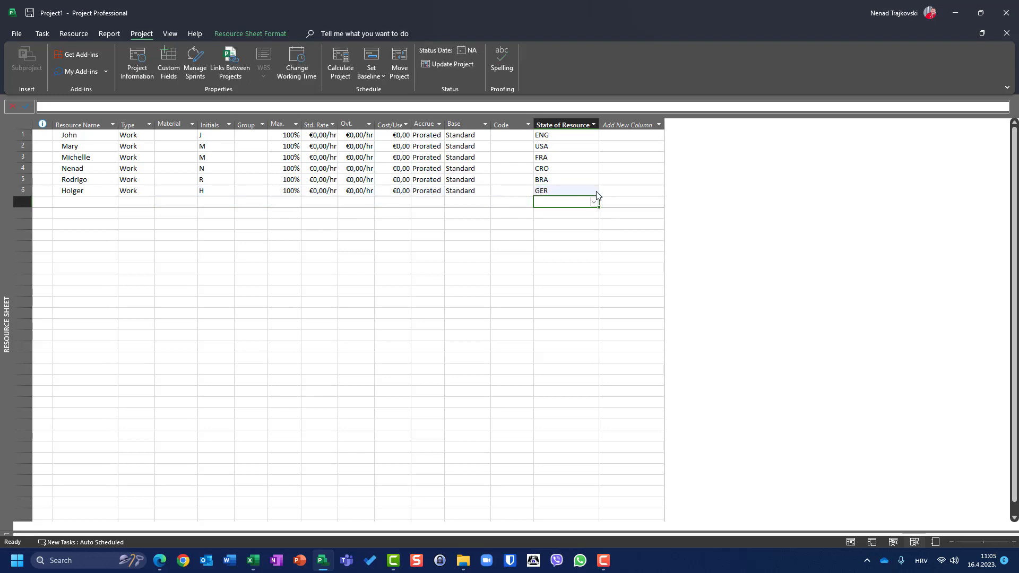
mouse_move(597, 190)
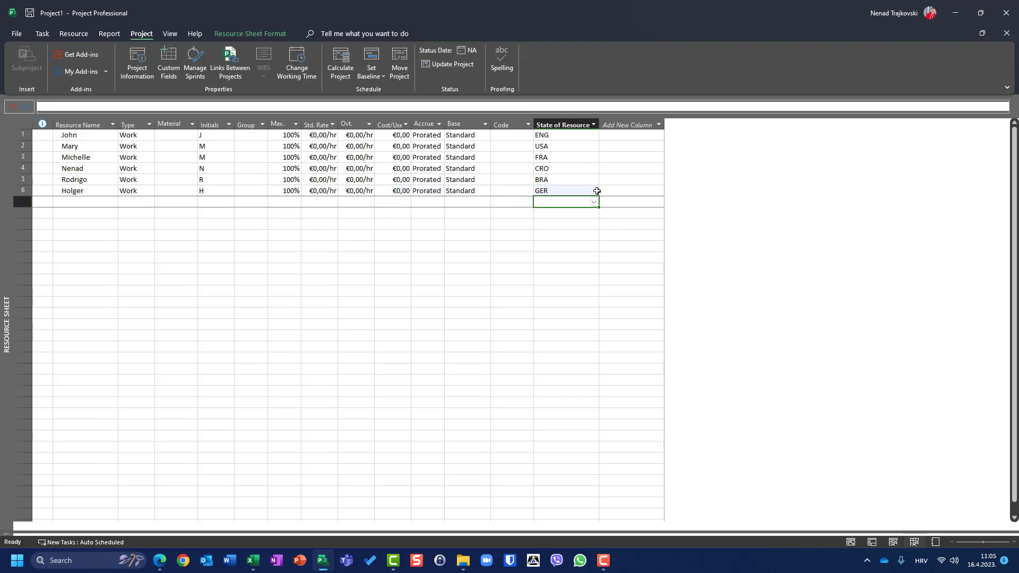
click(592, 191)
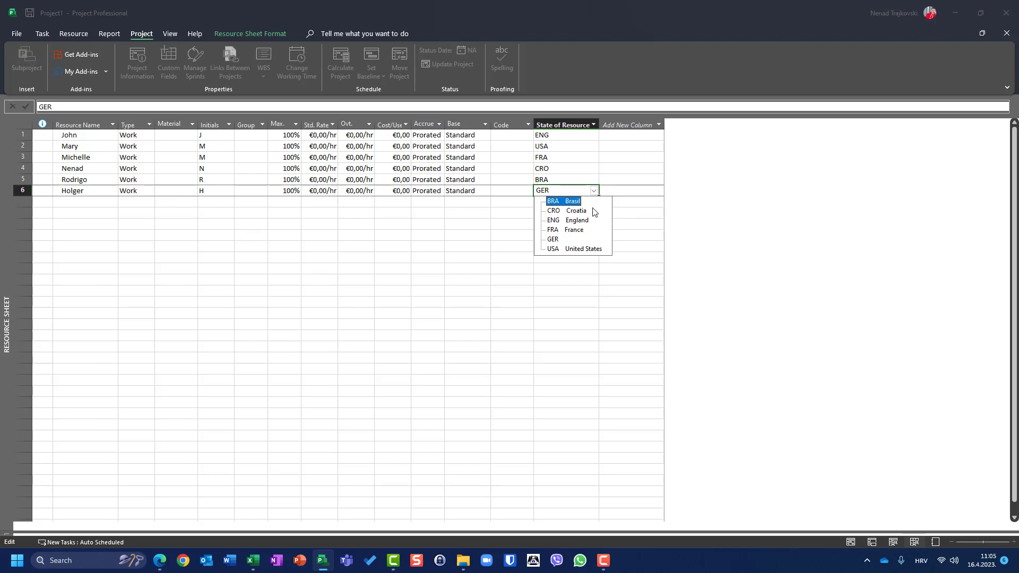
mouse_move(574, 239)
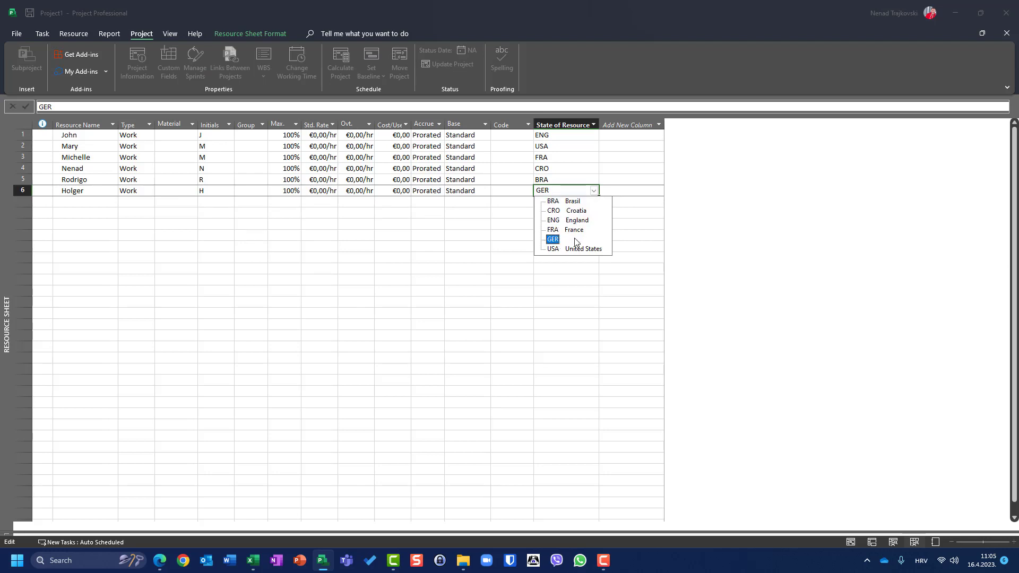
click(553, 239)
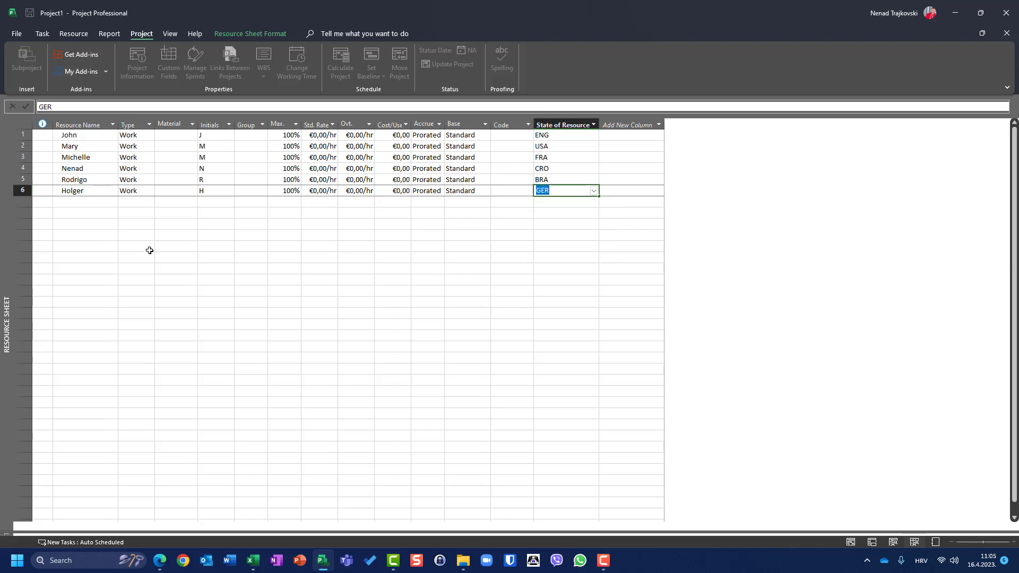
Step: Add a GER entry described as Germany to the State lookup table and confirm
click(168, 62)
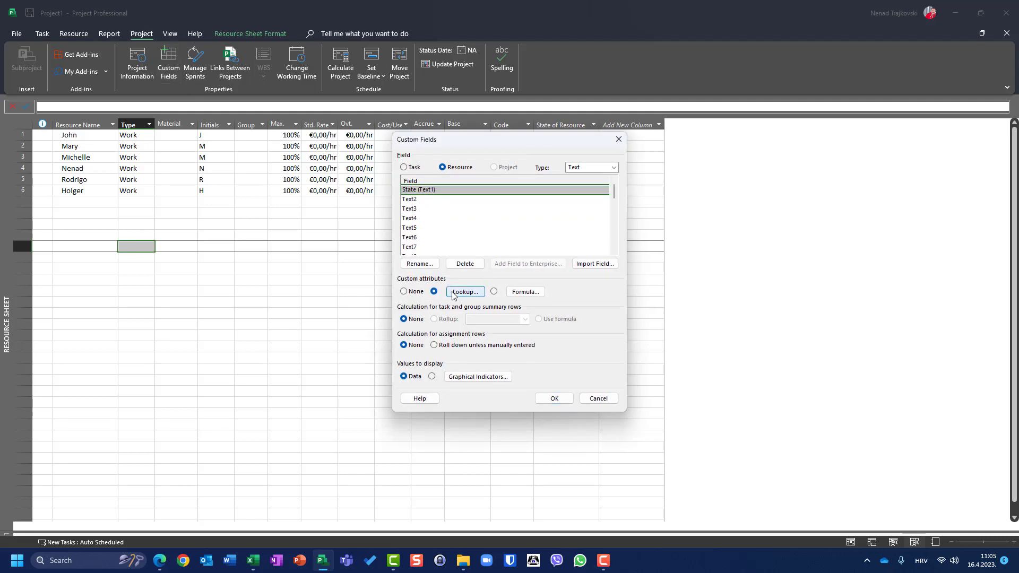
click(464, 292)
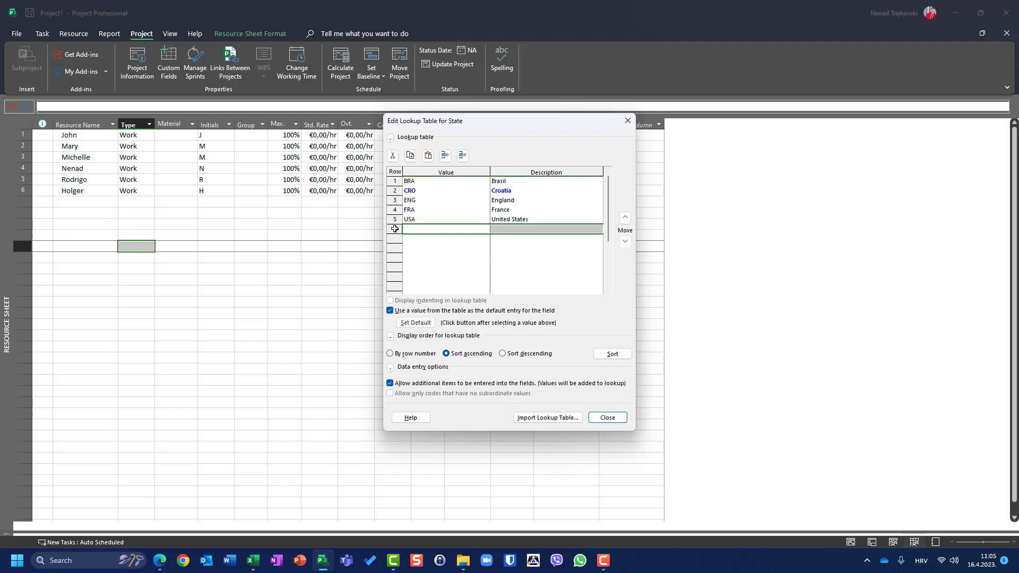
click(446, 228)
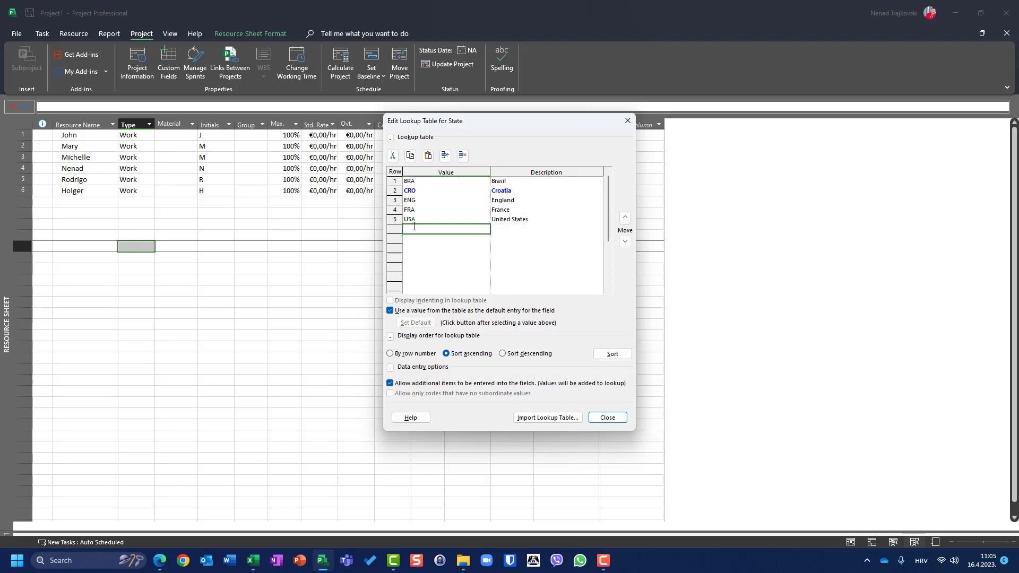
text(GER)
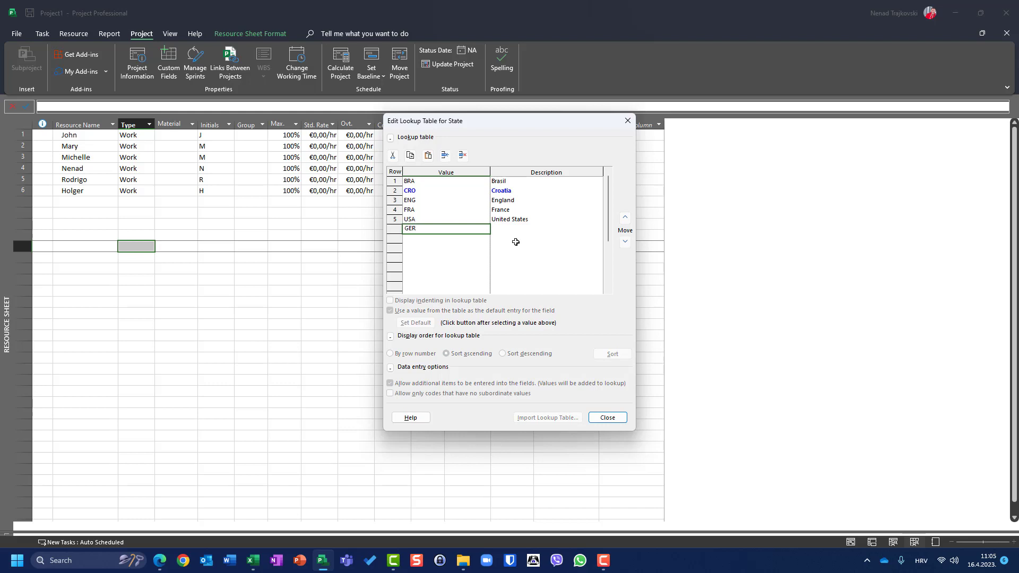
text(Germany)
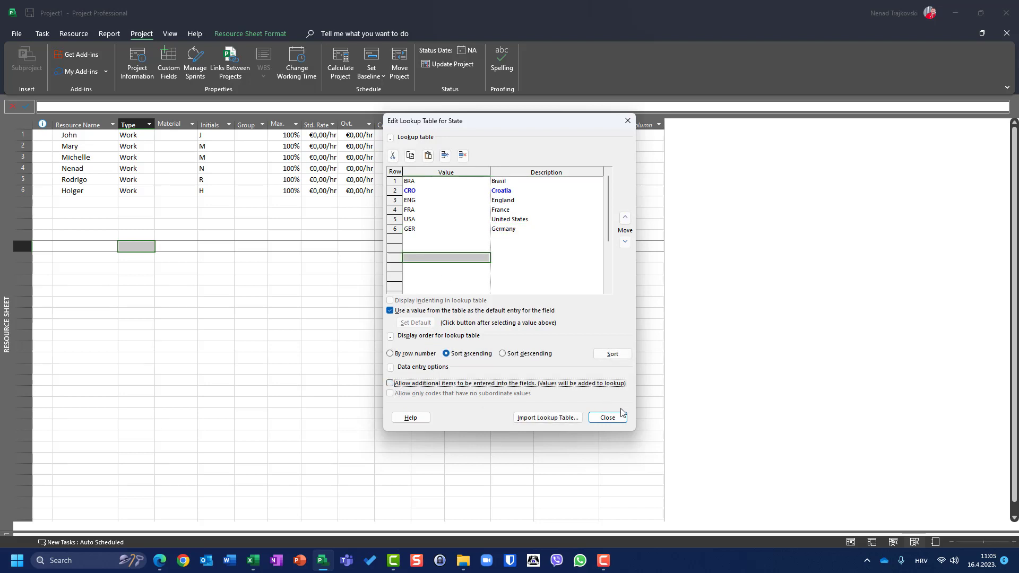
click(605, 418)
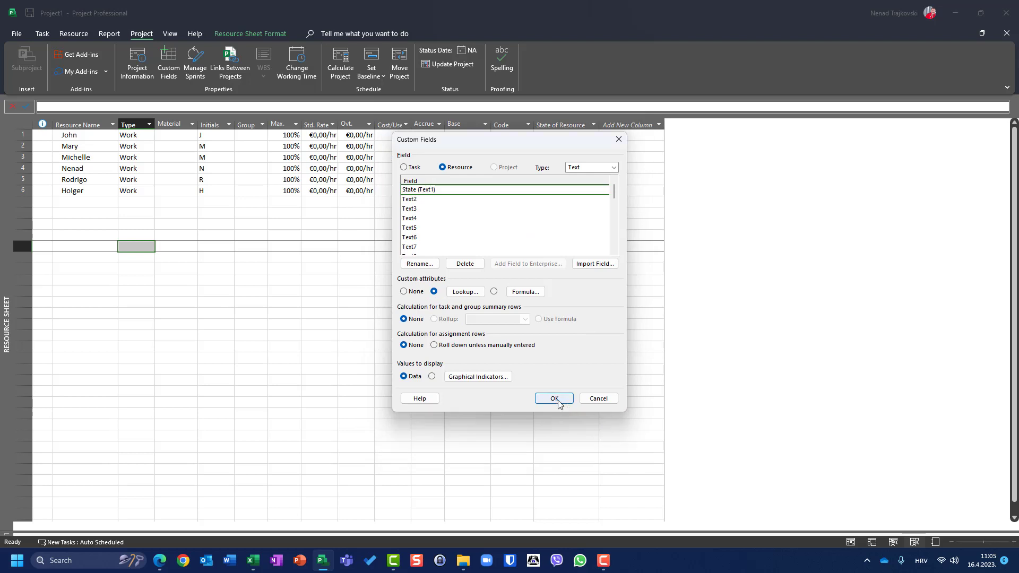
click(553, 398)
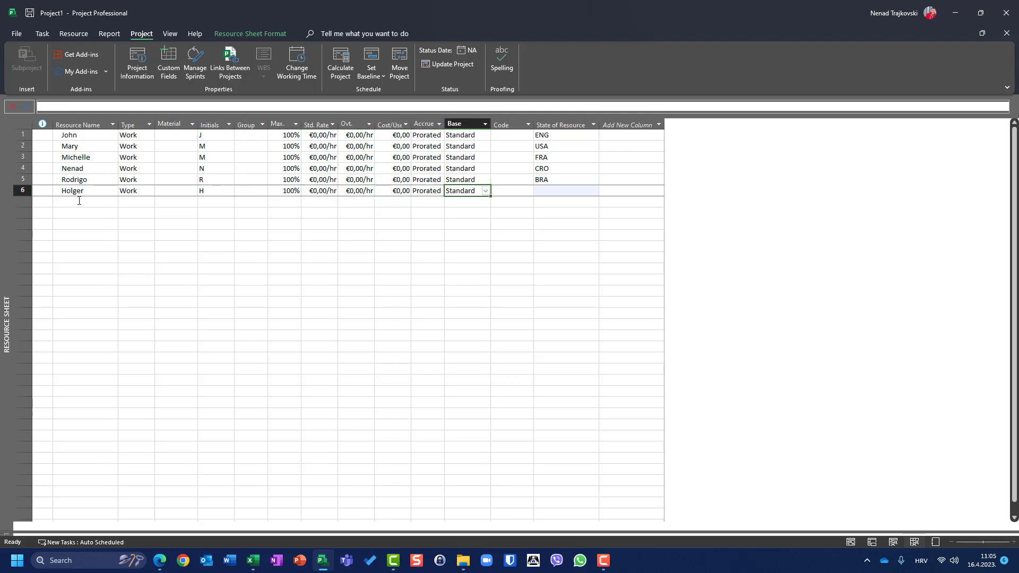
Step: Choose GER for Holger, add resource Ellen, and try SWE as her state
click(565, 191)
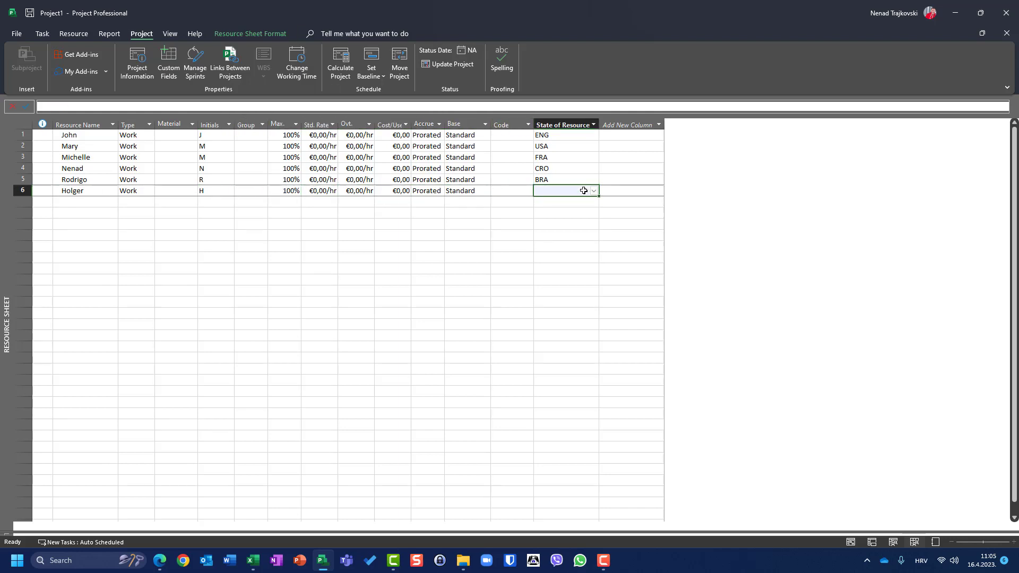
click(591, 190)
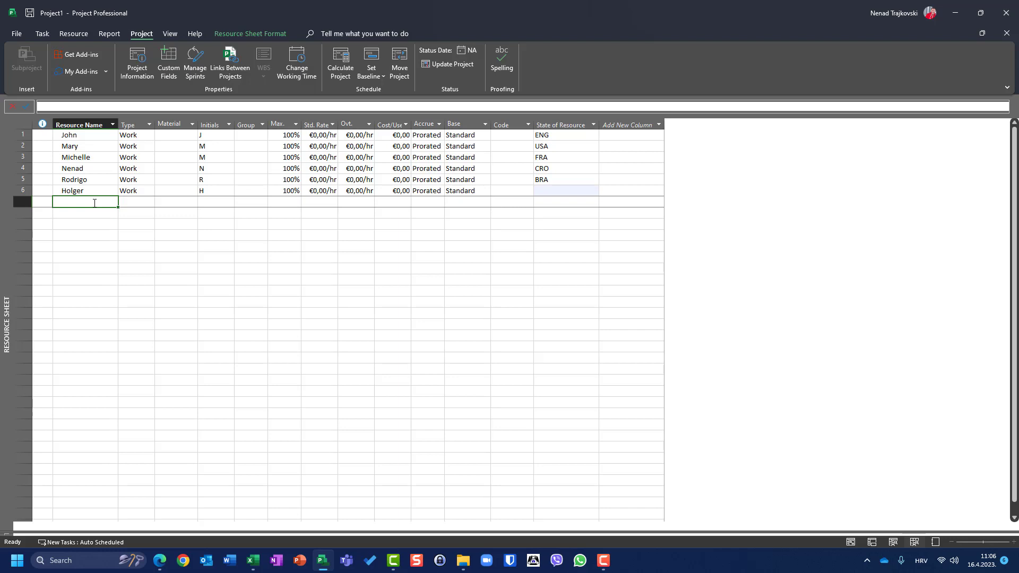
text(Ellen)
click(566, 201)
text(CRO)
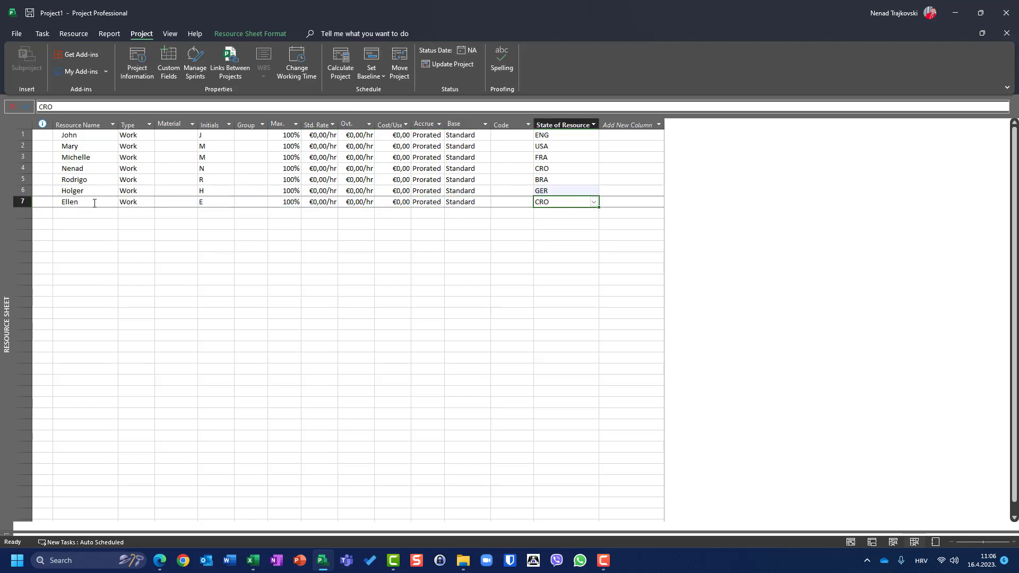
text(SWE)
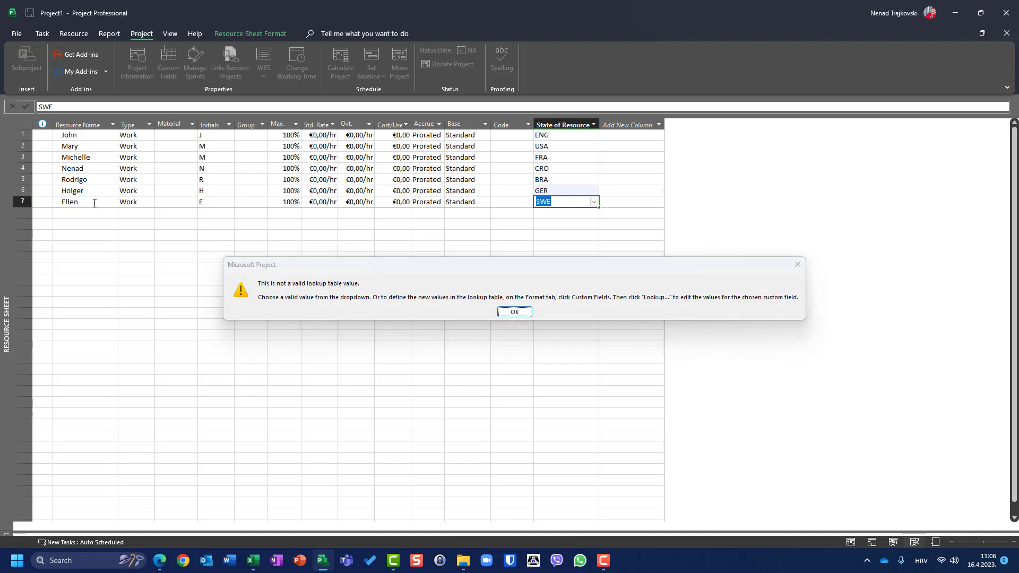
Step: Dismiss the 'not a valid lookup table value' warning, leaving Ellen's state as CRO
click(514, 312)
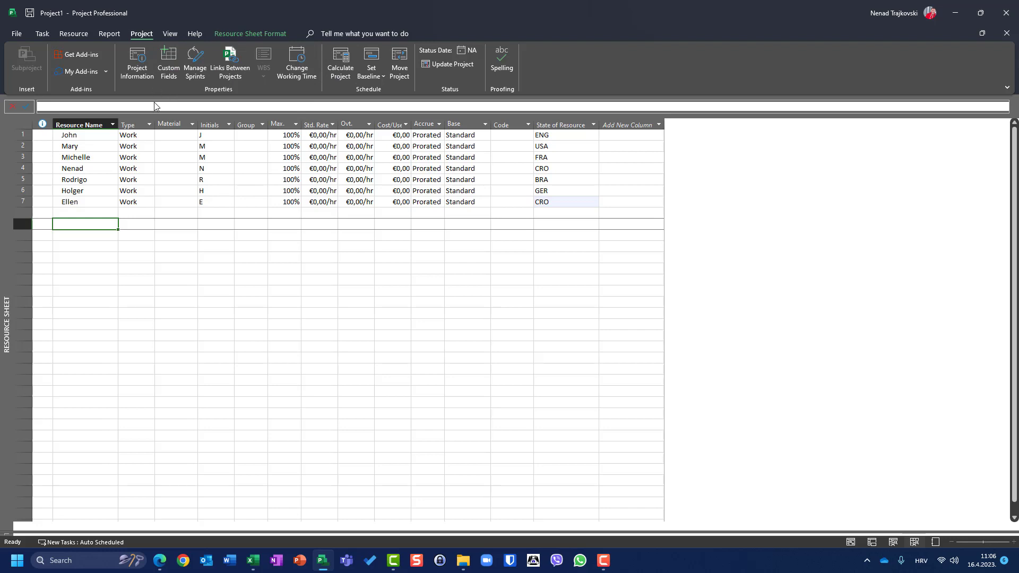
mouse_move(247, 246)
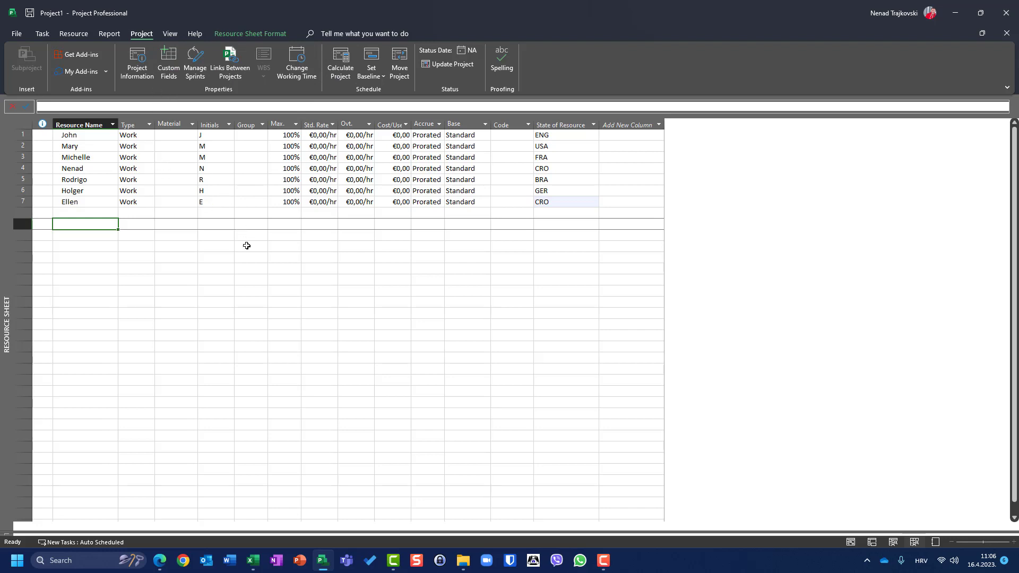